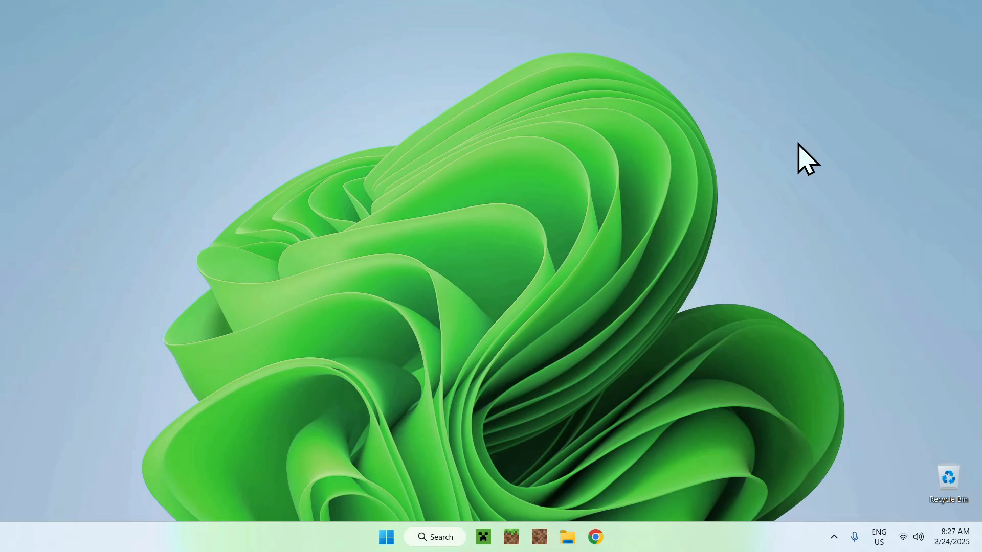
mouse_move(737, 257)
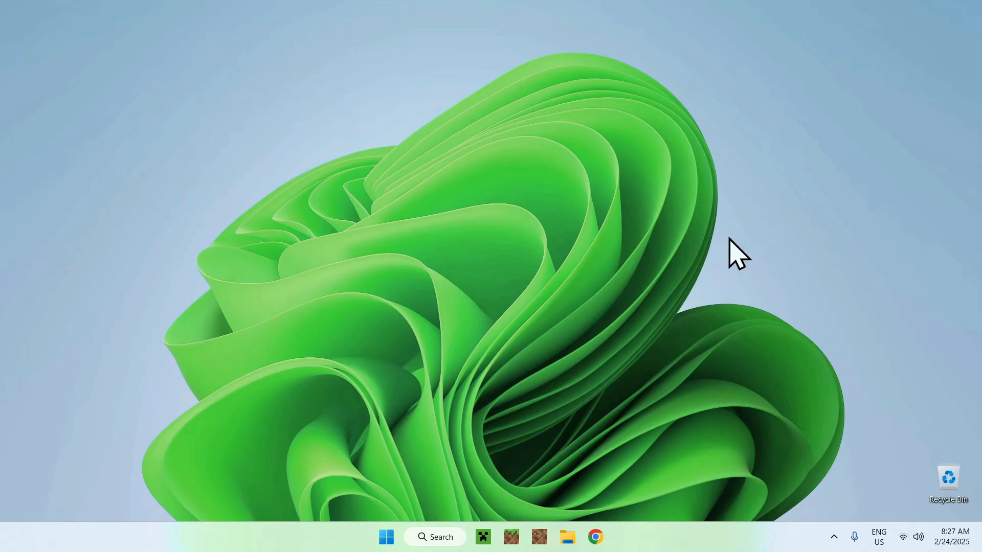
mouse_move(744, 204)
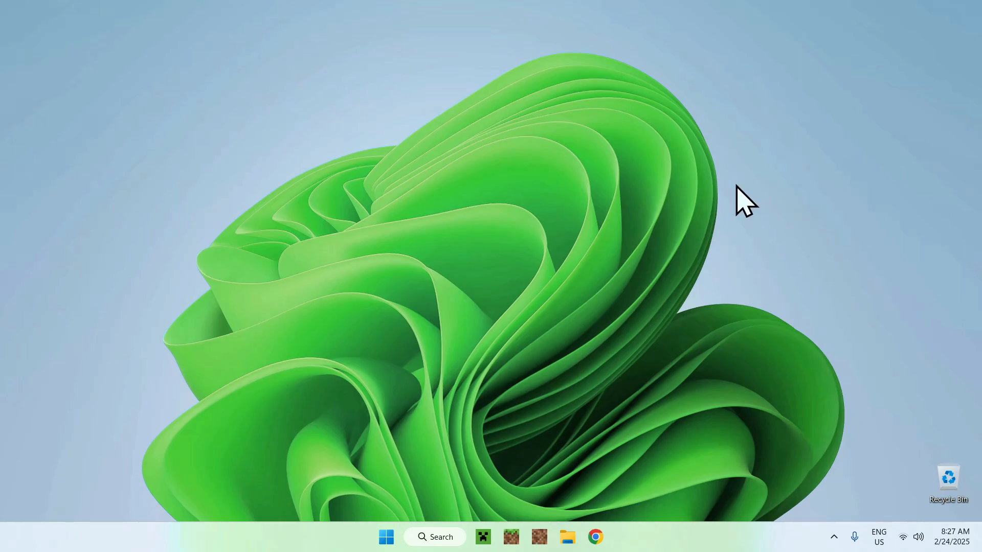
Step: Launch Chrome, find modrinth.com through Google, and browse its Mods catalogue
click(594, 536)
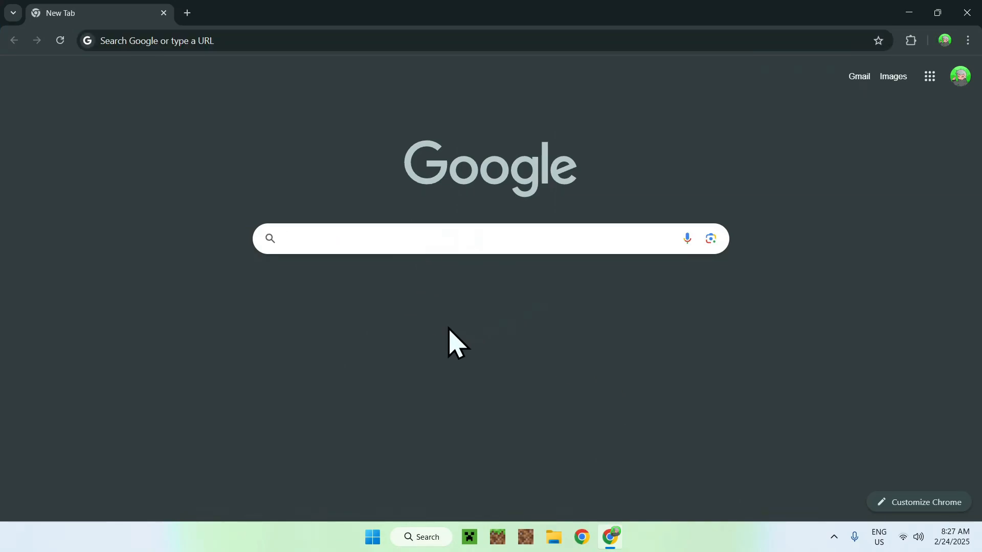
text(Modrin)
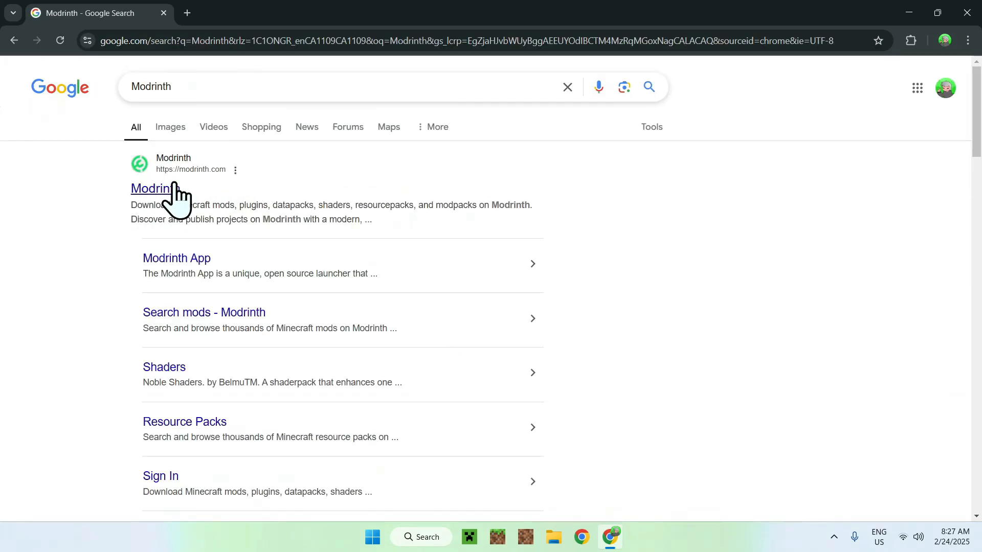
click(150, 189)
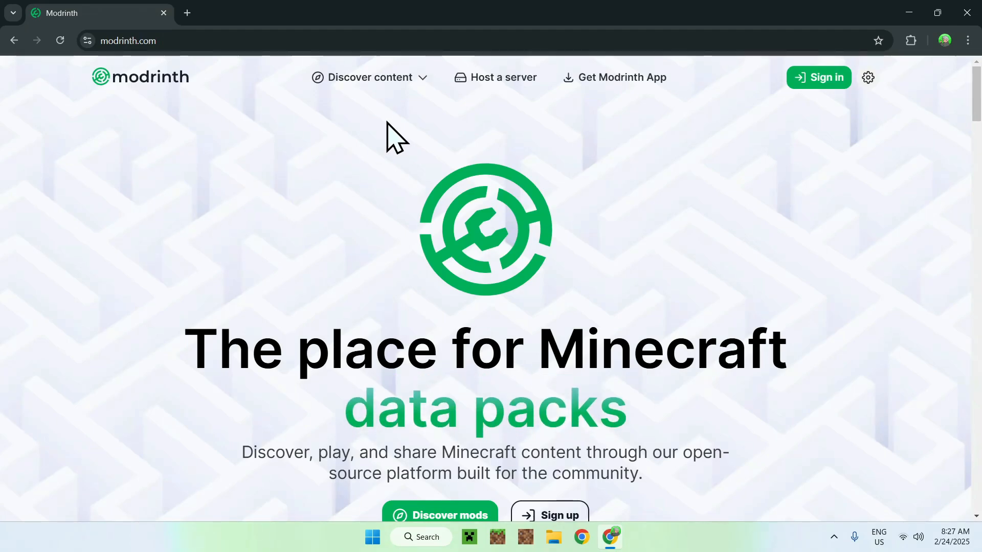
click(369, 77)
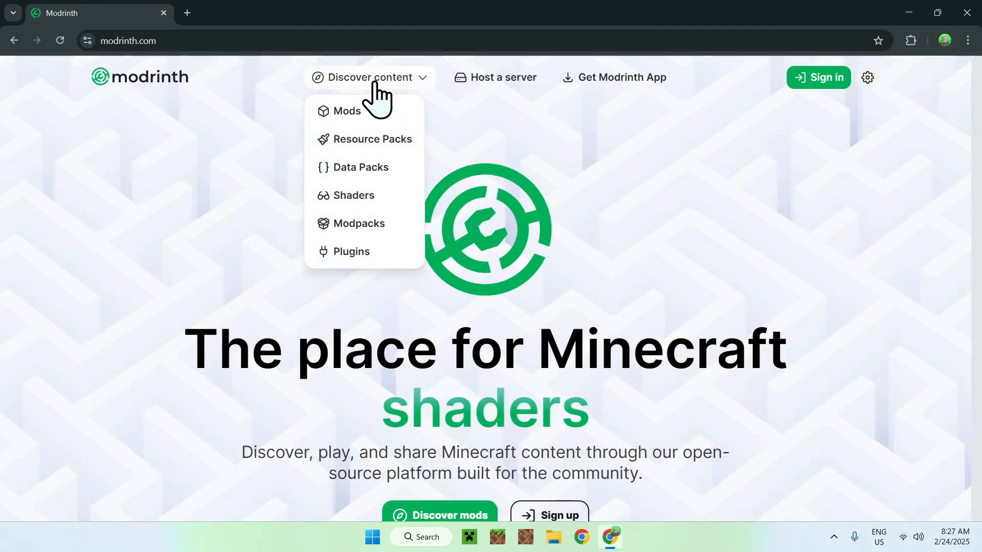
click(346, 111)
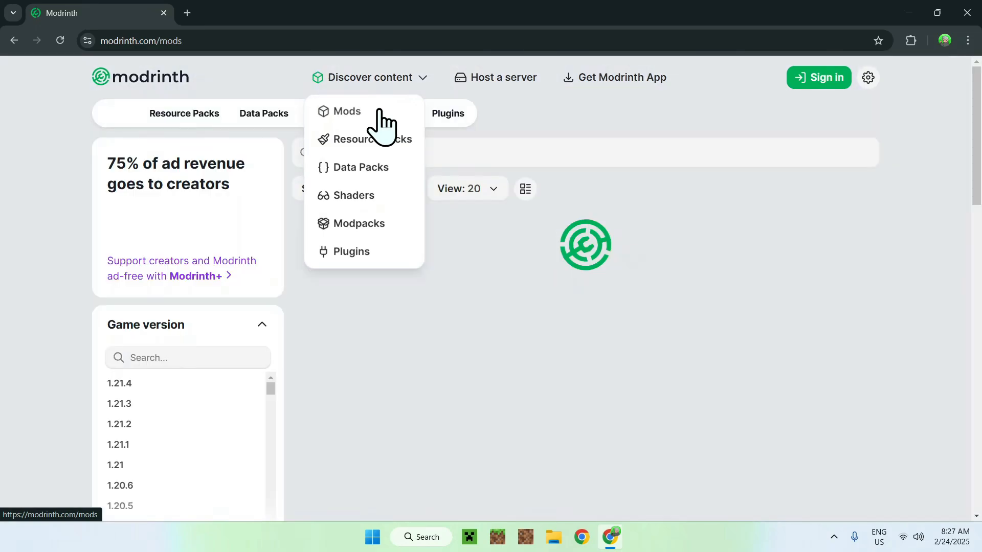
click(346, 111)
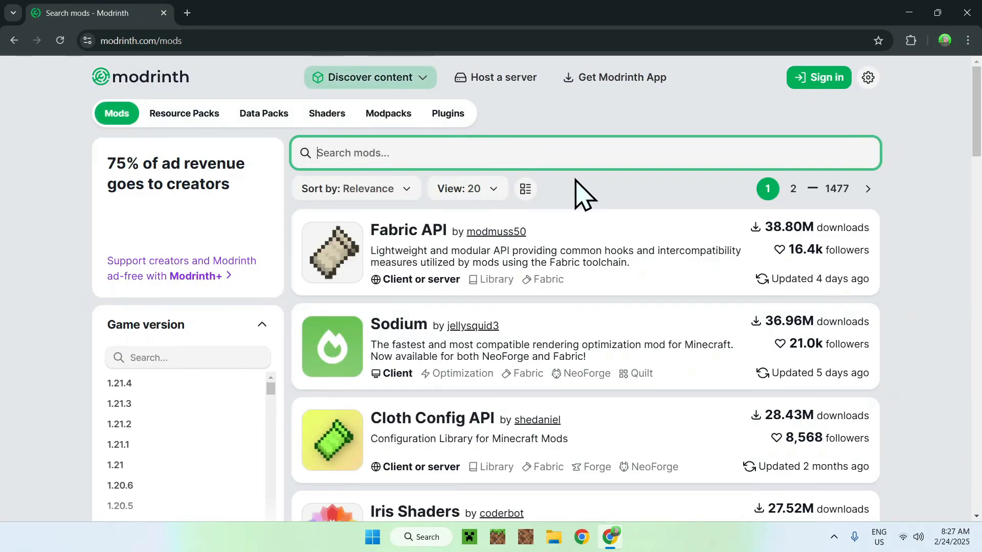
Step: Search Modrinth for 'Just Enough Items' and open the JEI project page
text(Just Enough Items)
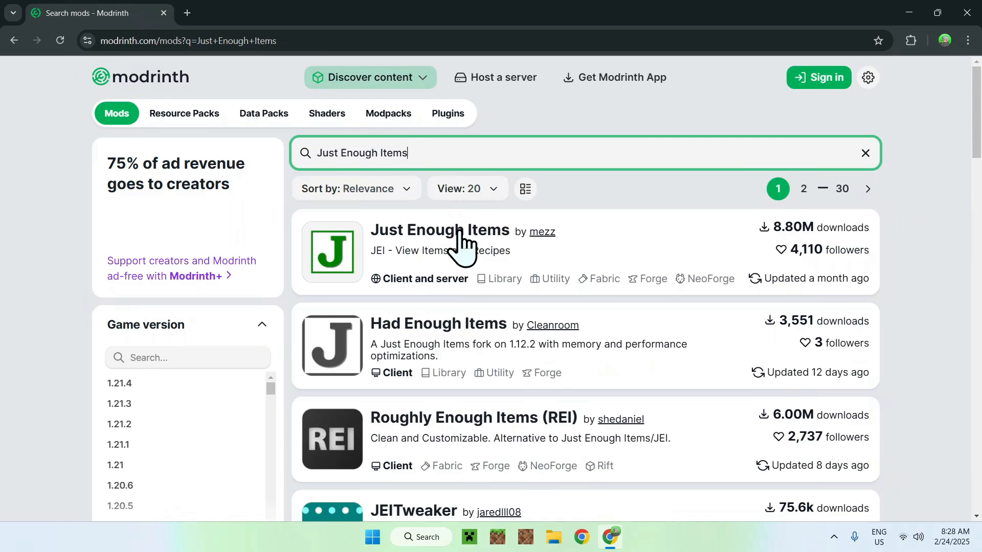
click(439, 230)
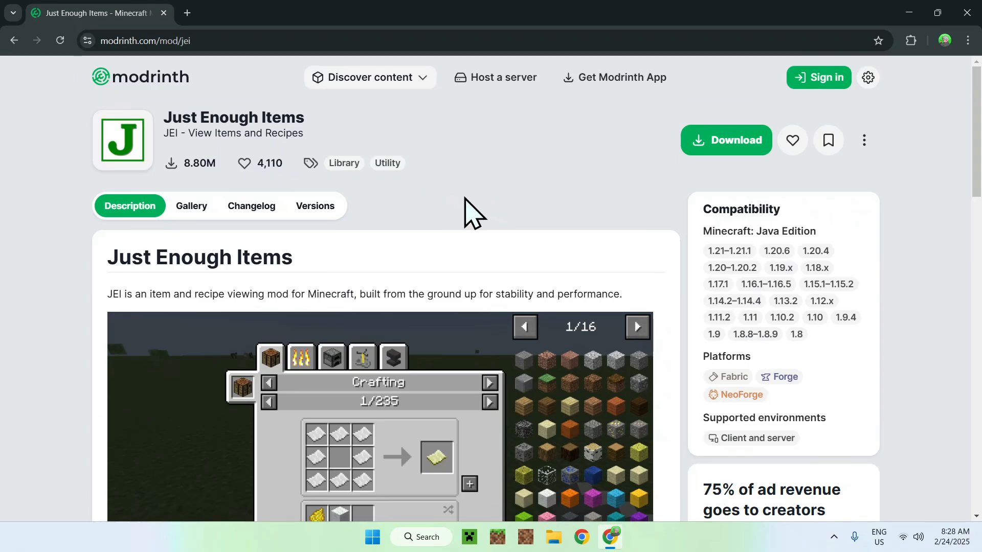
mouse_move(319, 212)
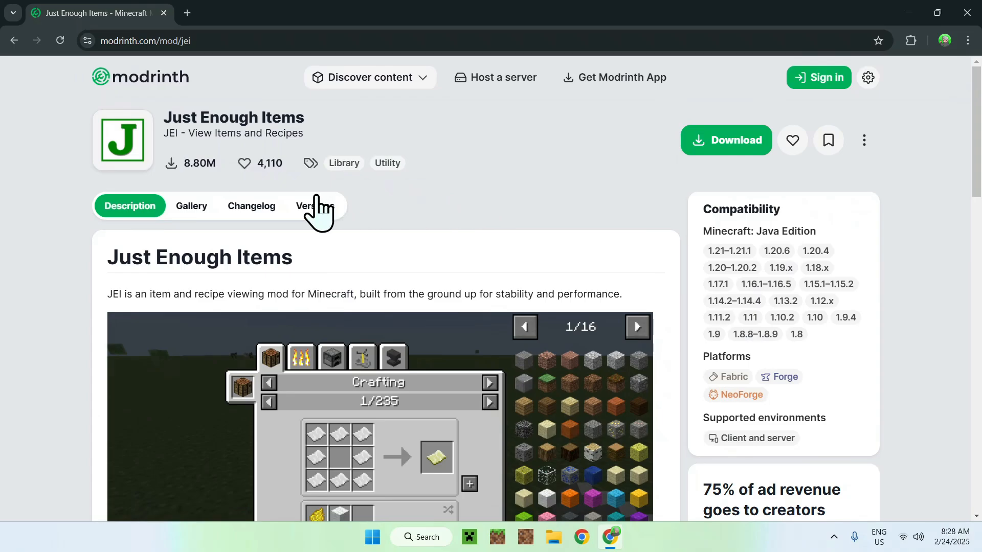
Step: Filter JEI versions to Minecraft 1.21.1 and Fabric, then download build 19.21.0.247
click(315, 207)
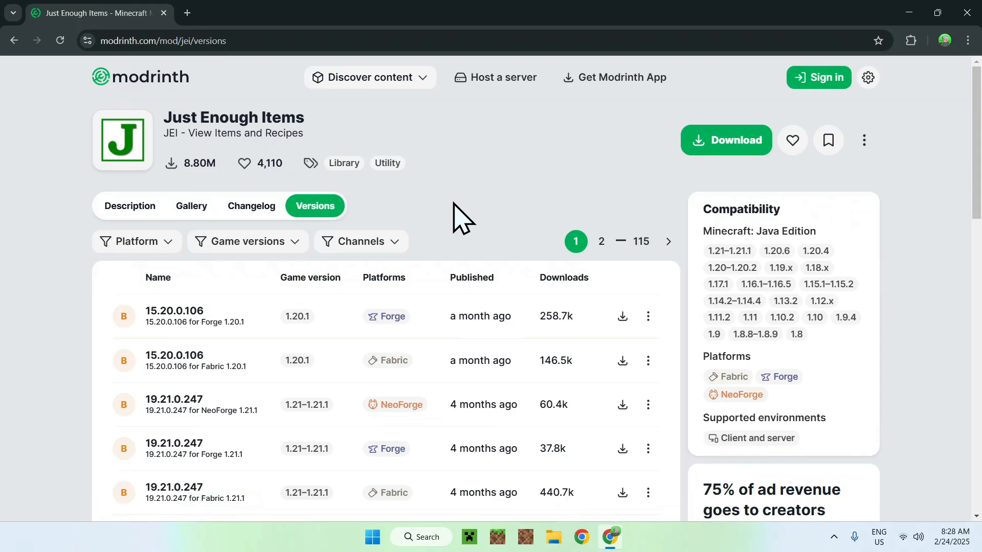
click(246, 240)
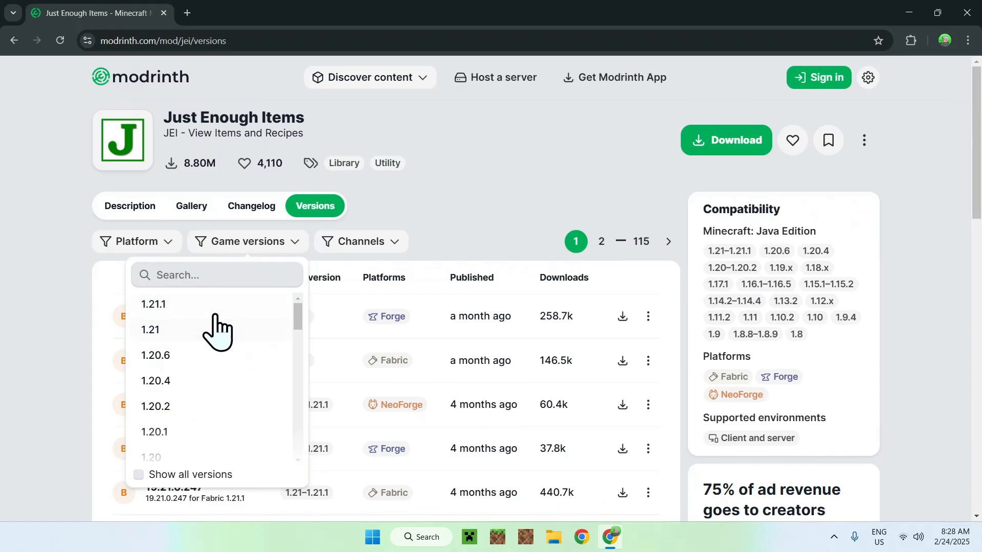
click(153, 304)
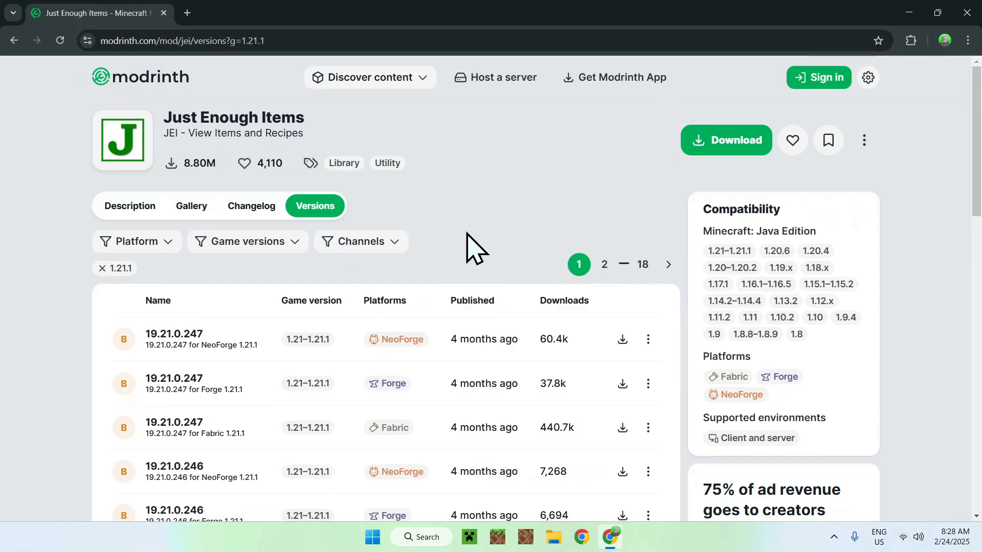
click(135, 242)
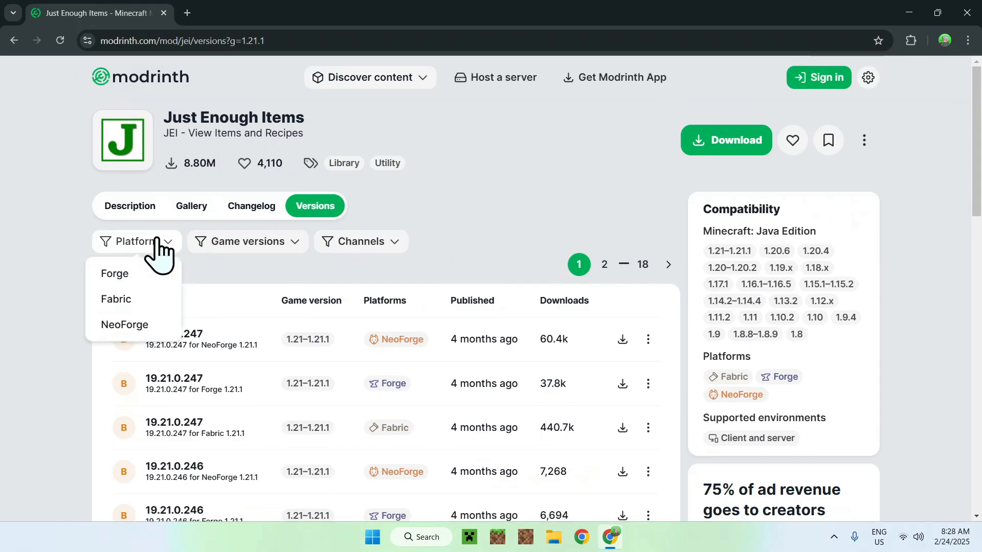
mouse_move(117, 299)
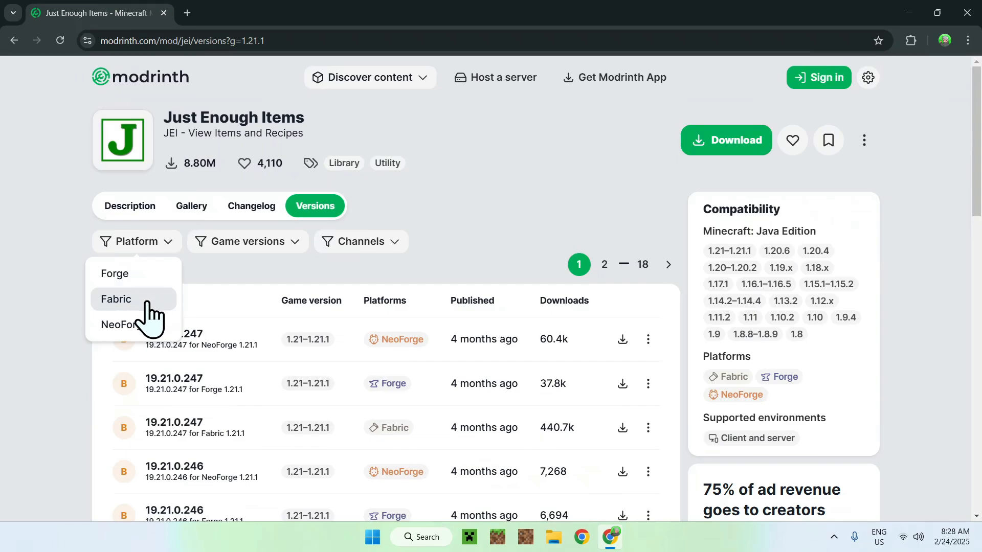
click(117, 298)
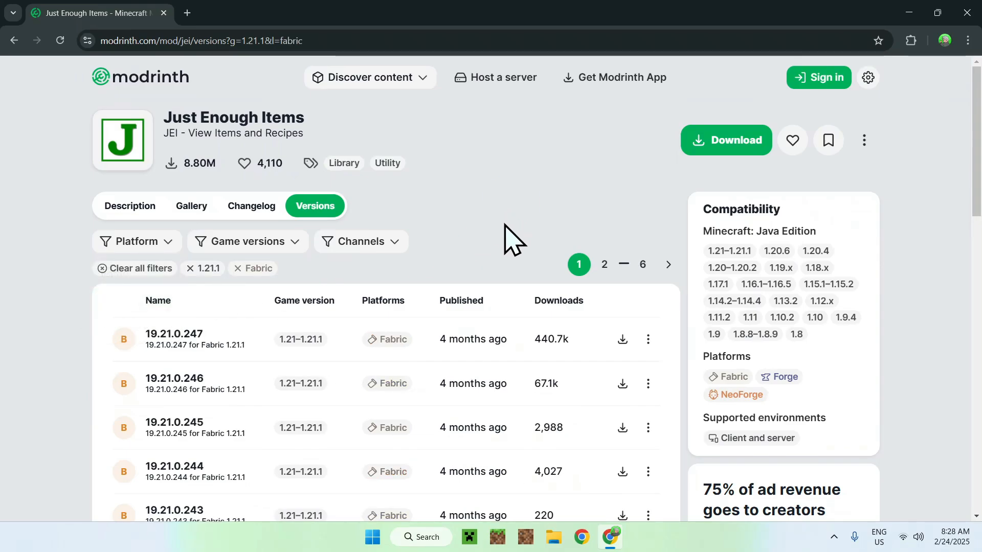
mouse_move(479, 241)
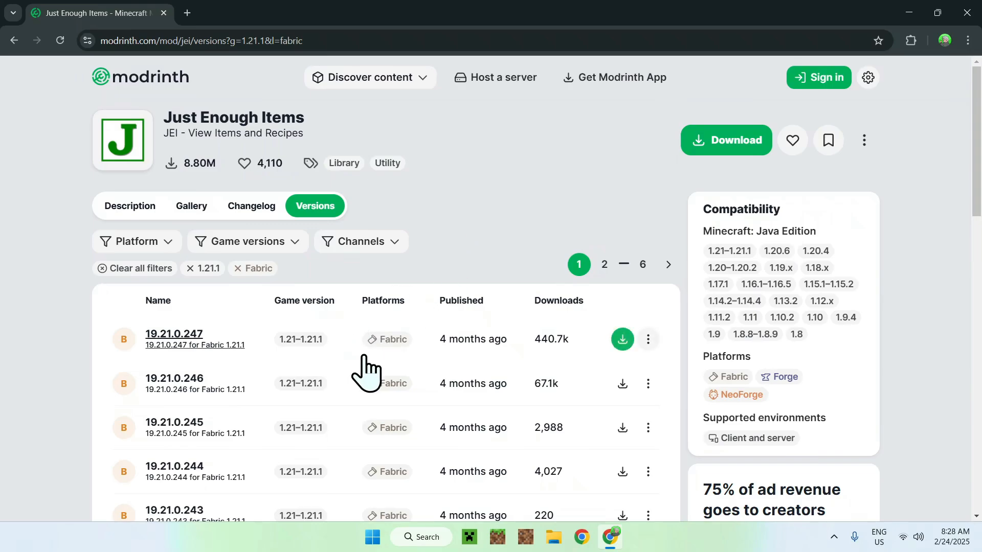
mouse_move(604, 354)
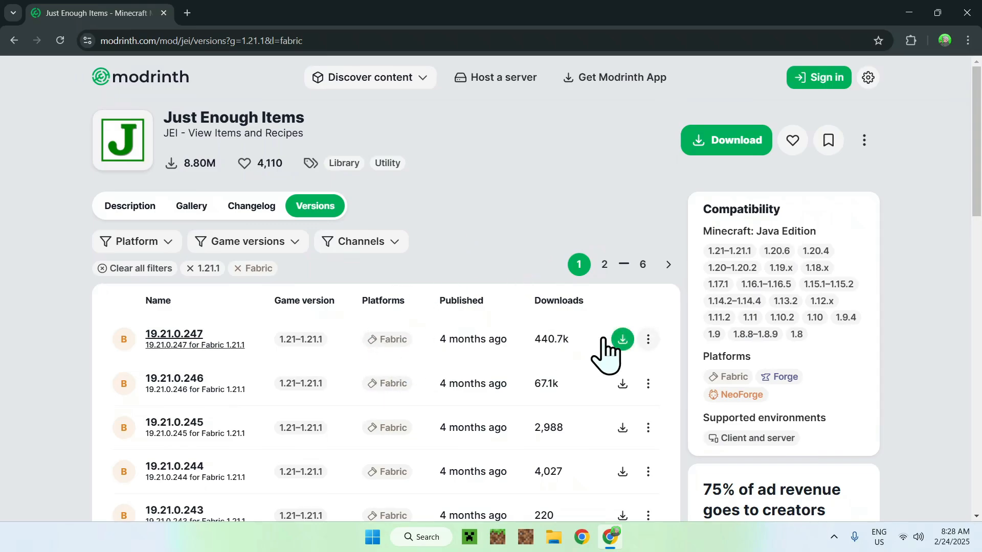
click(622, 338)
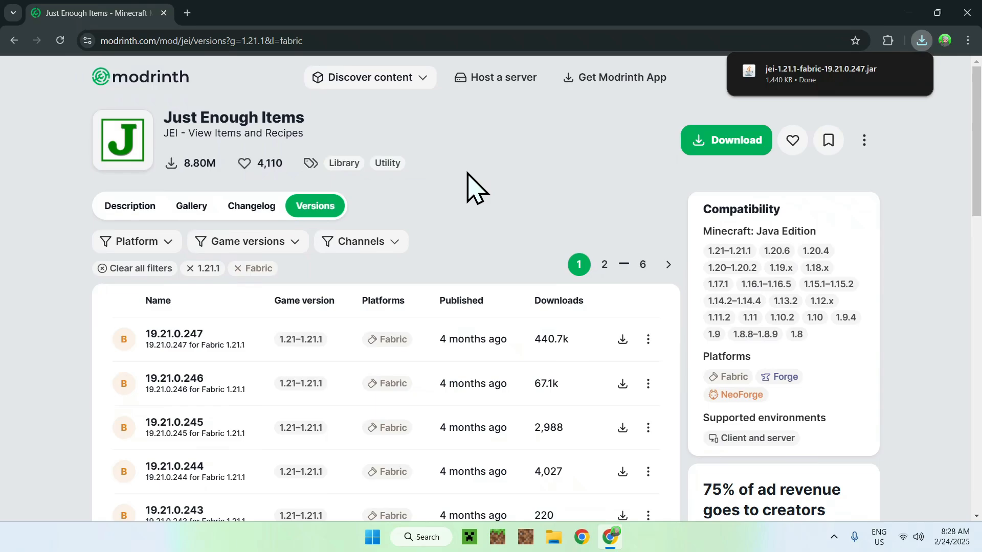
mouse_move(501, 187)
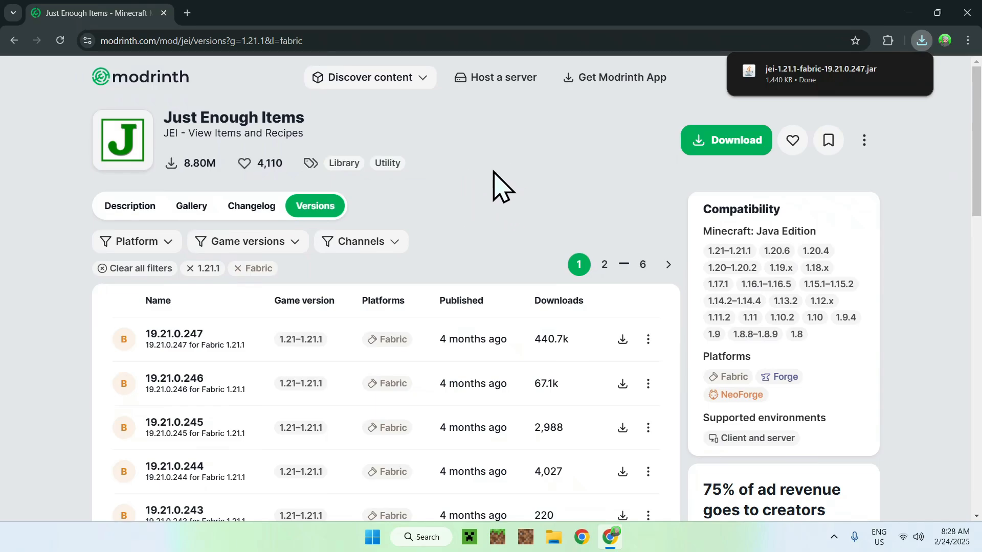
mouse_move(381, 125)
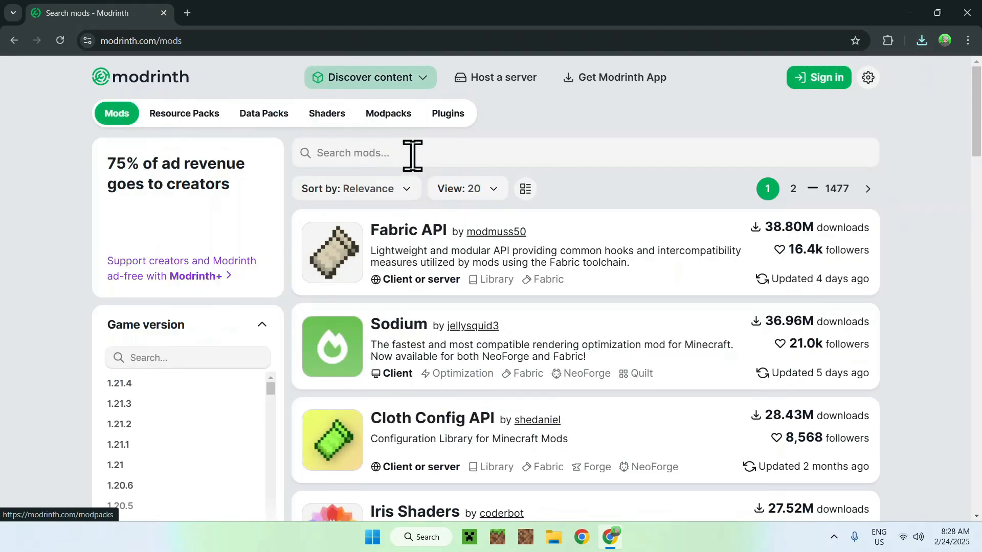
mouse_move(909, 252)
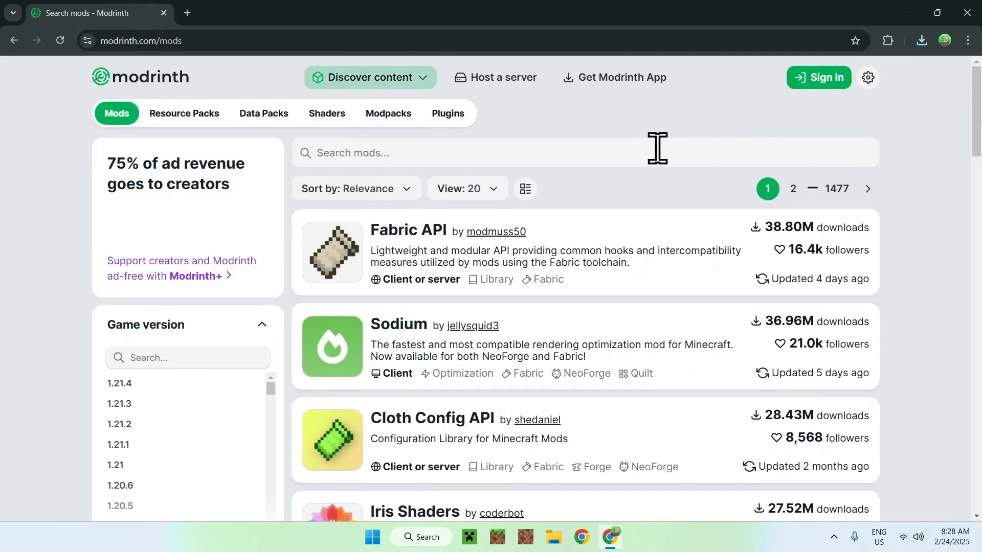
mouse_move(726, 232)
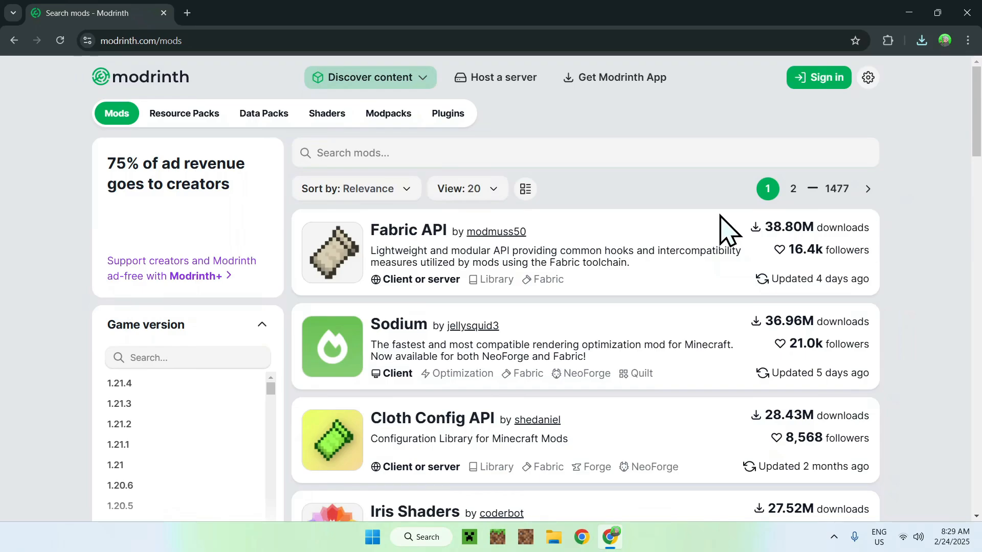
mouse_move(407, 237)
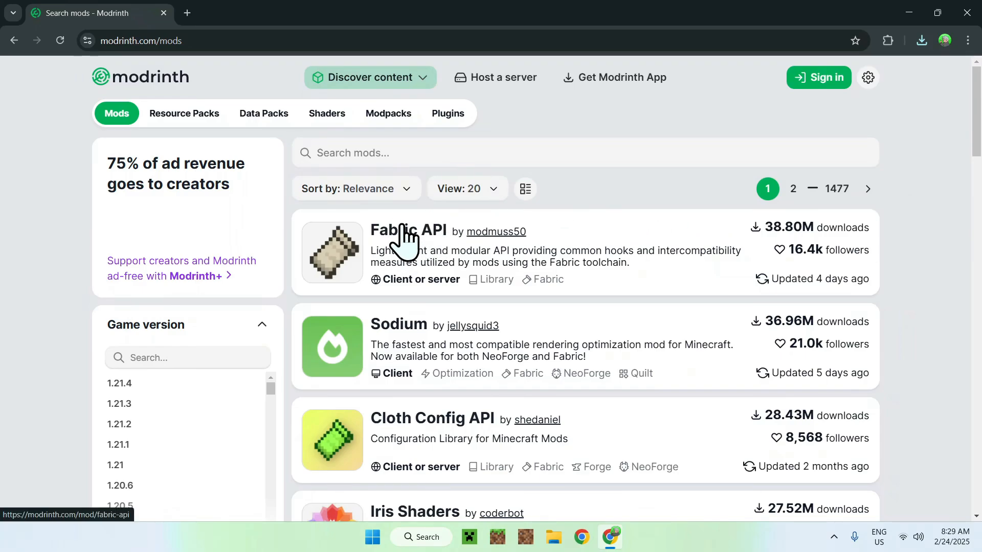
Step: Open the Fabric API project page from the Modrinth mods catalogue
click(407, 230)
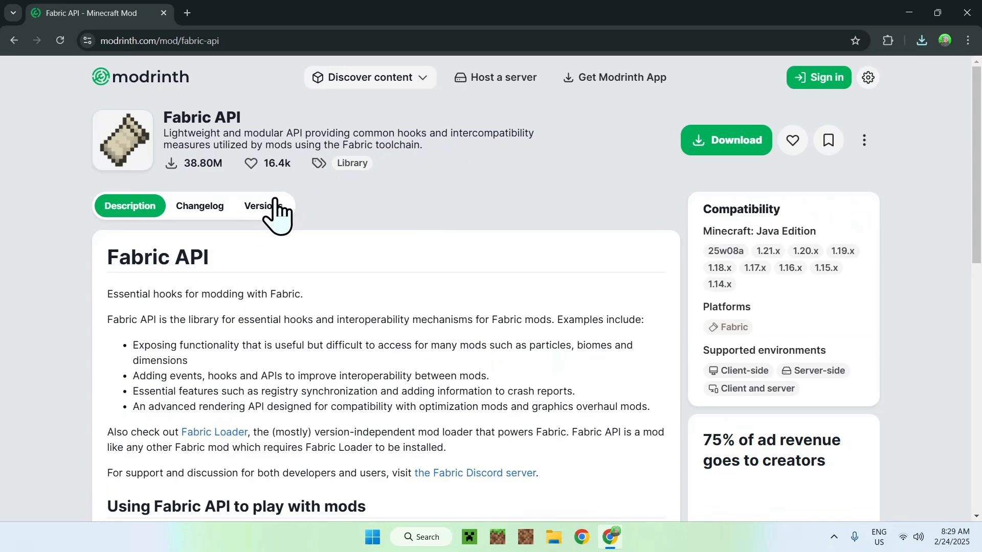
Step: Filter Fabric API versions to Minecraft 1.21.1 and download 0.115.1+1.21.1
click(262, 206)
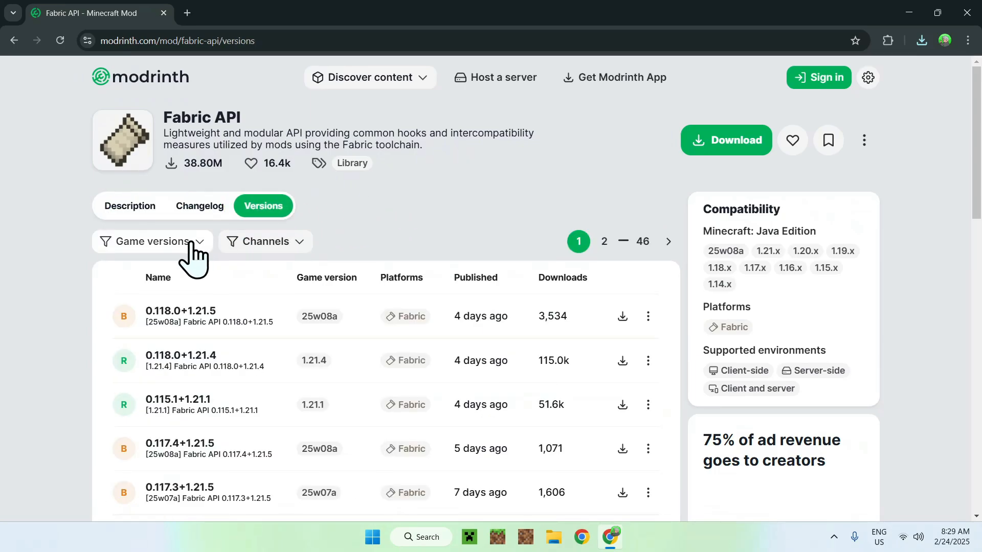
click(150, 240)
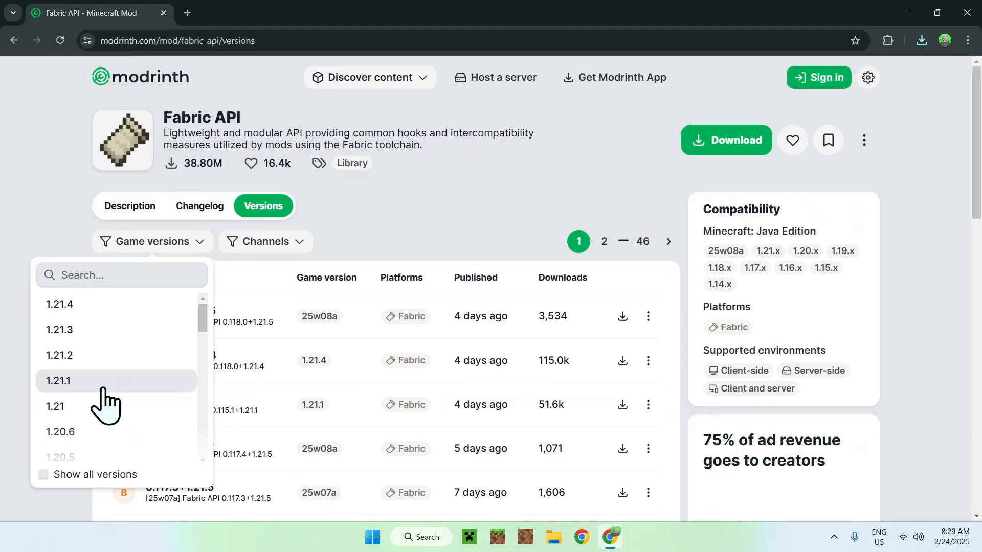
mouse_move(116, 398)
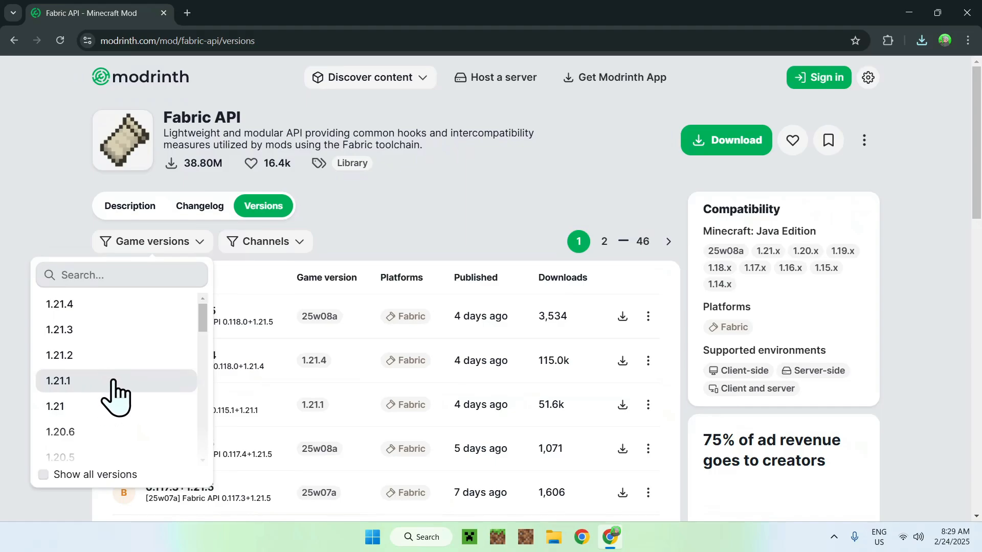
click(58, 380)
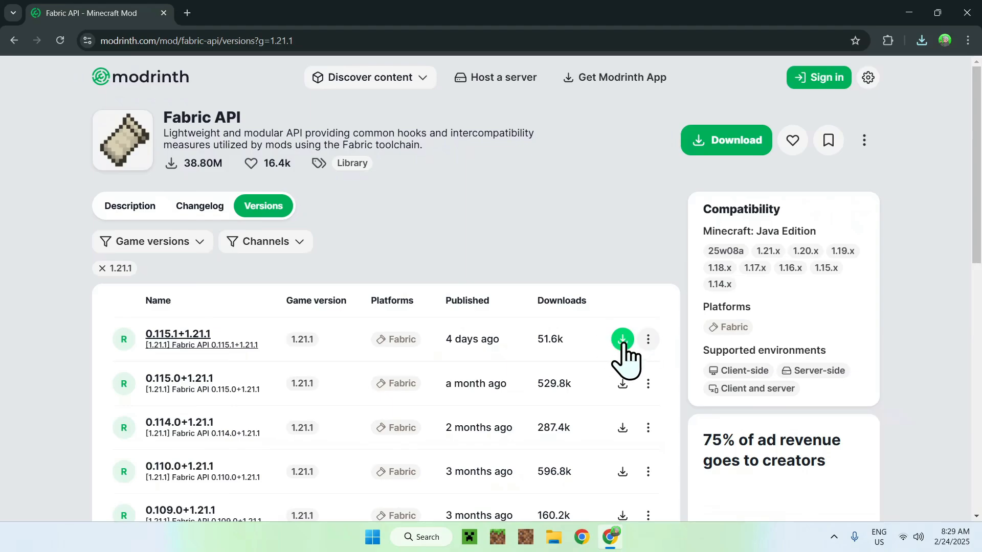
click(622, 339)
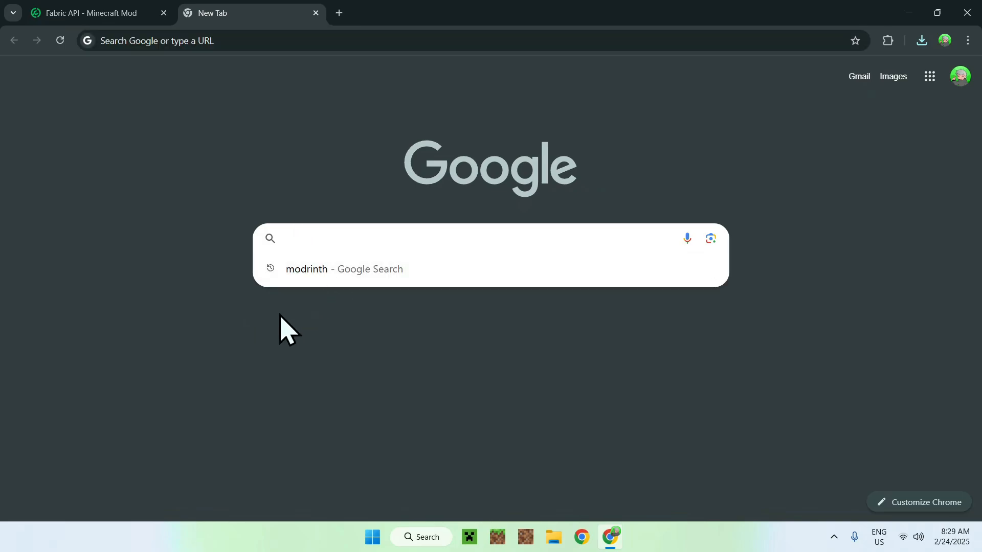
Step: Google 'Fabric Minecraft' and open the fabricmc.net result
text(Fabric Minecraf)
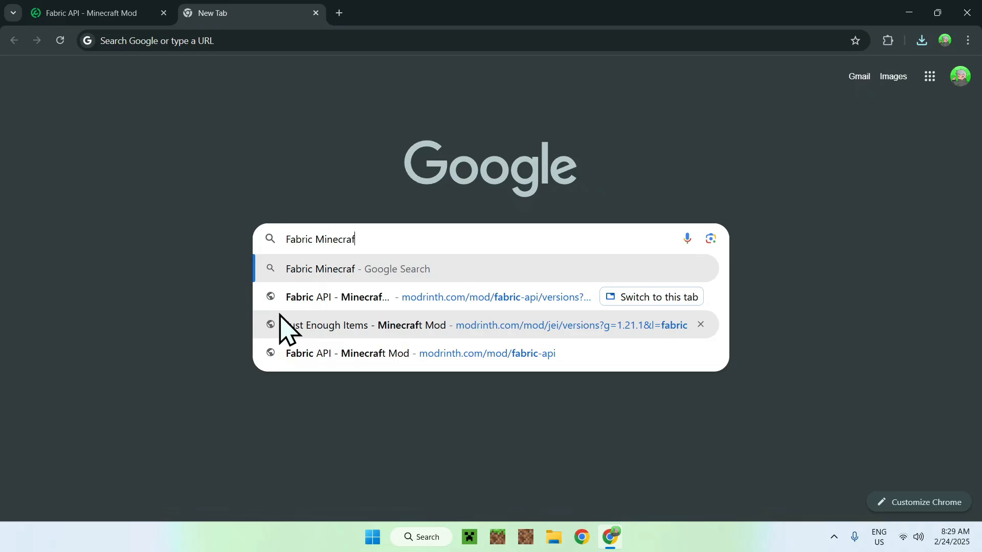
key(enter)
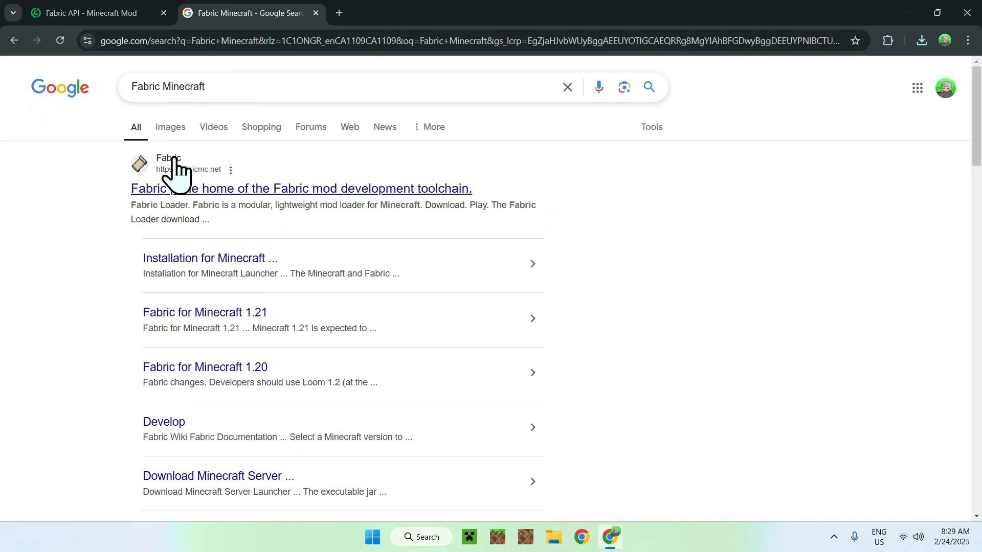
click(300, 189)
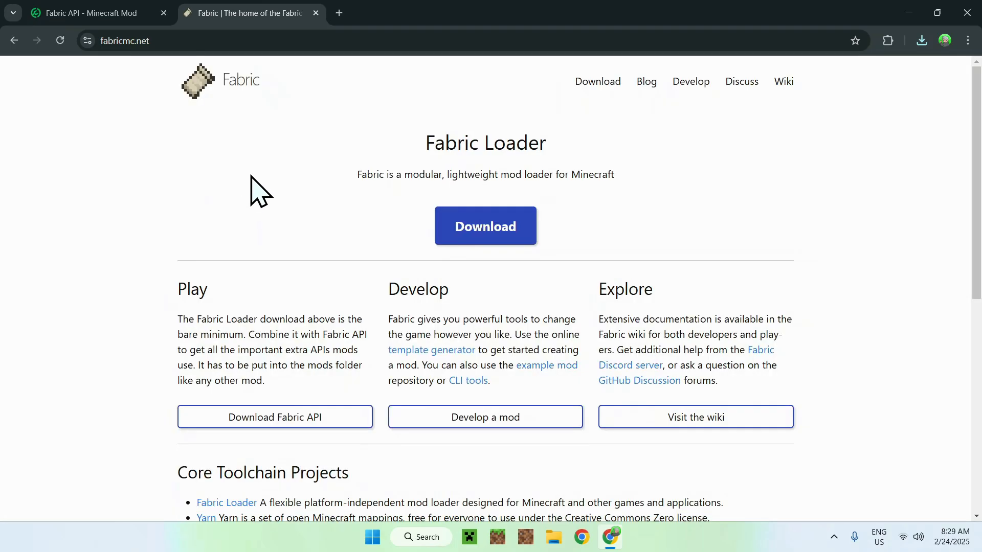
mouse_move(216, 189)
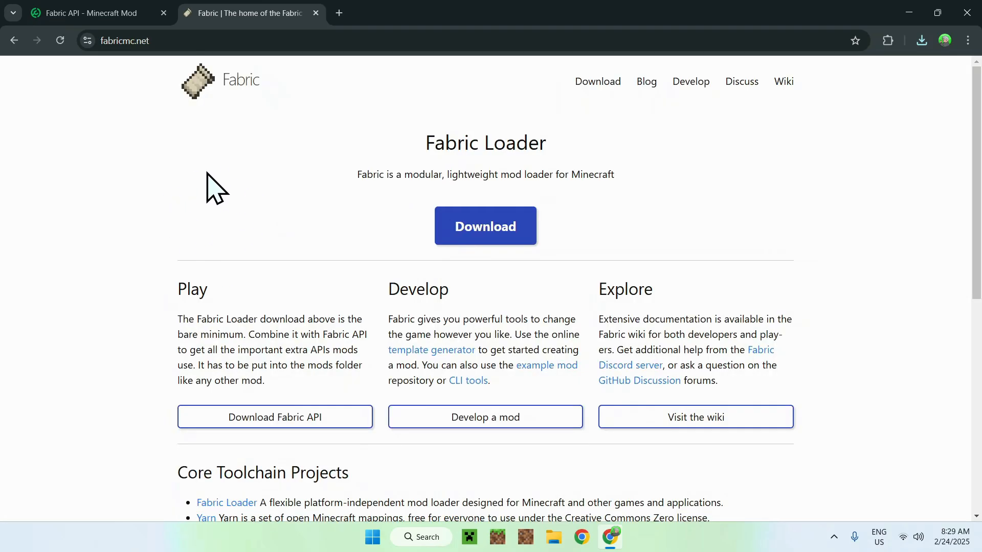
mouse_move(463, 270)
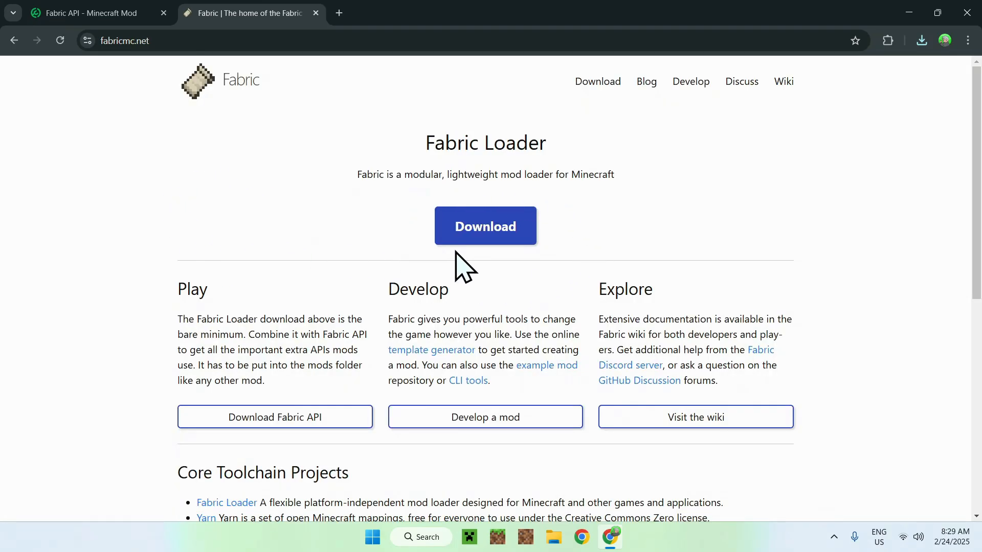
Step: Go to fabricmc.net's download page and get the Windows installer 1.0.1 exe
click(485, 226)
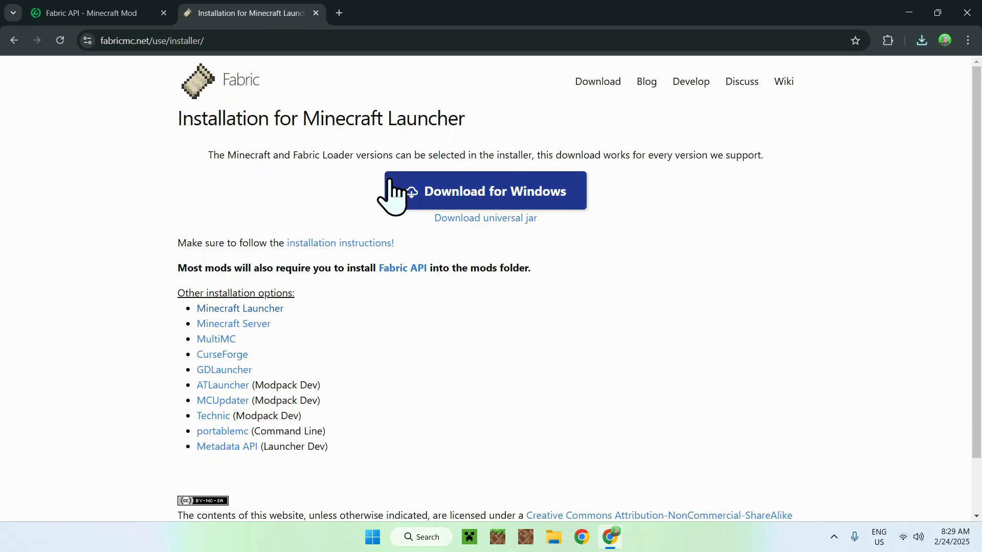
click(485, 191)
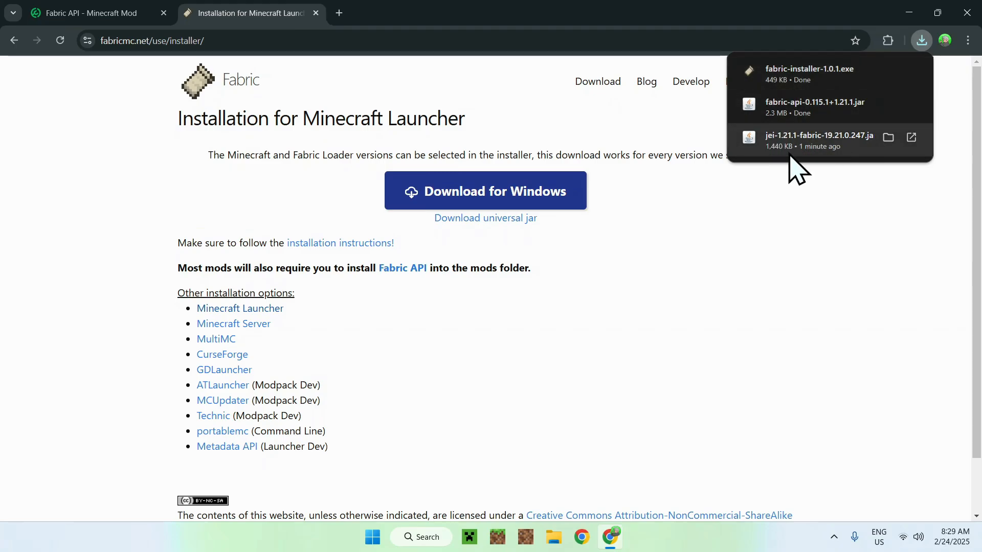
mouse_move(836, 223)
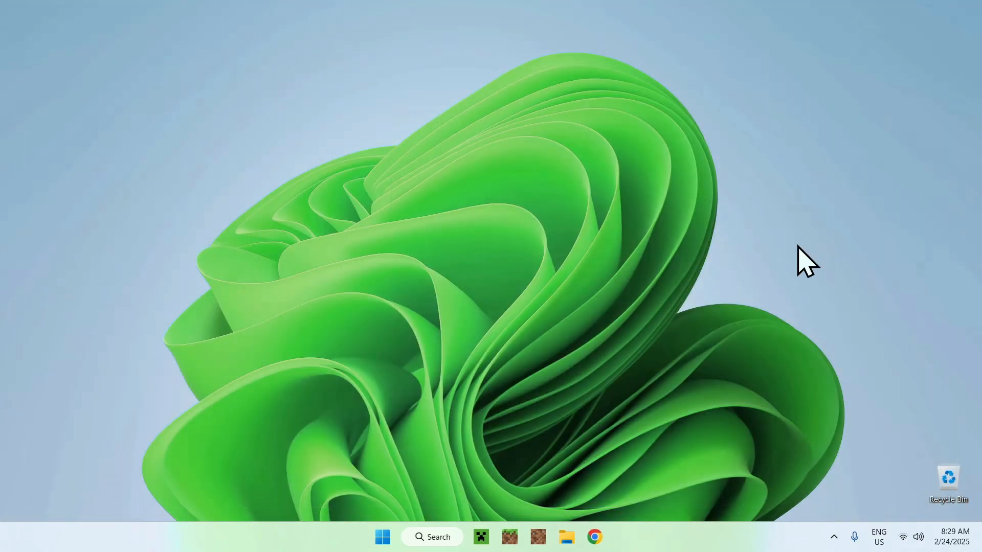
mouse_move(529, 507)
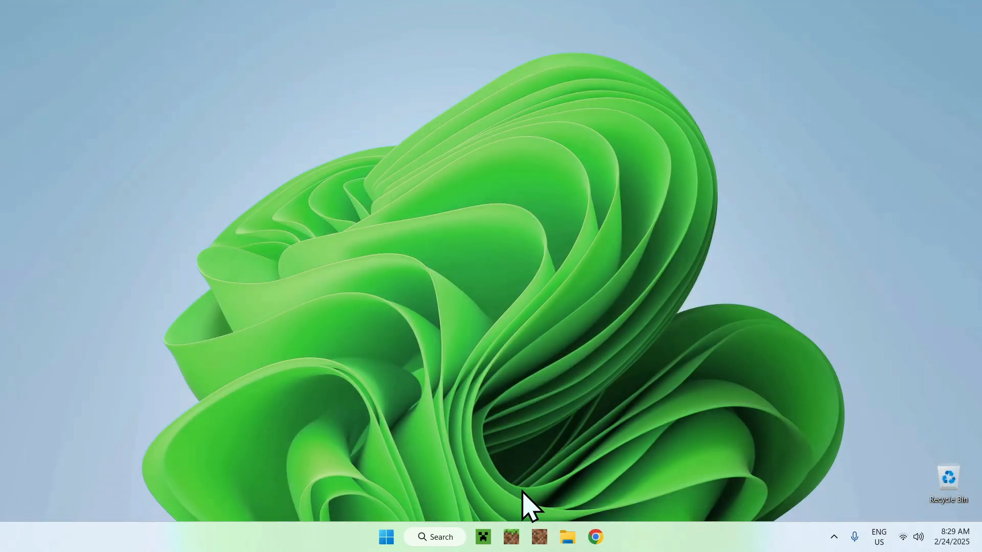
Step: Open File Explorer on the Downloads folder with the installer and mod jars
click(566, 536)
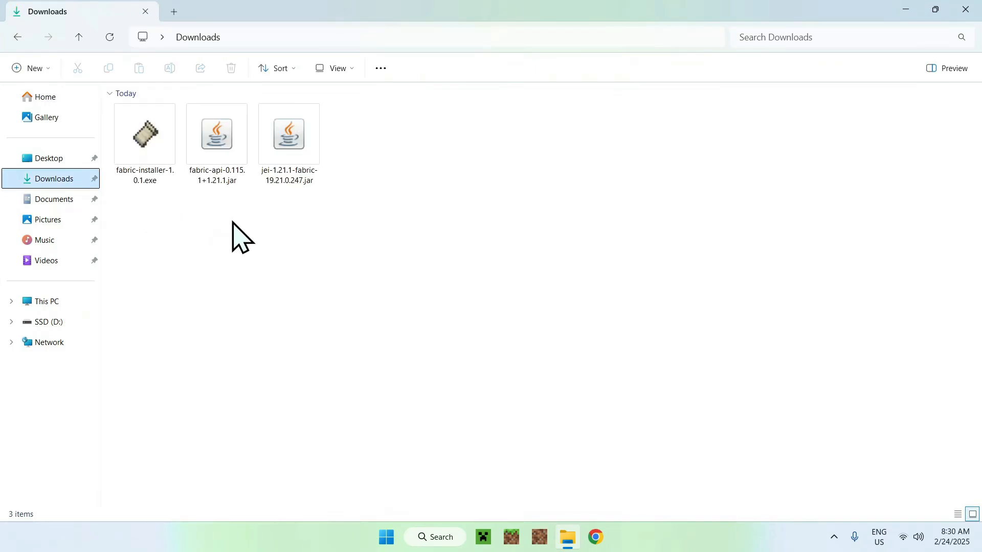
mouse_move(232, 243)
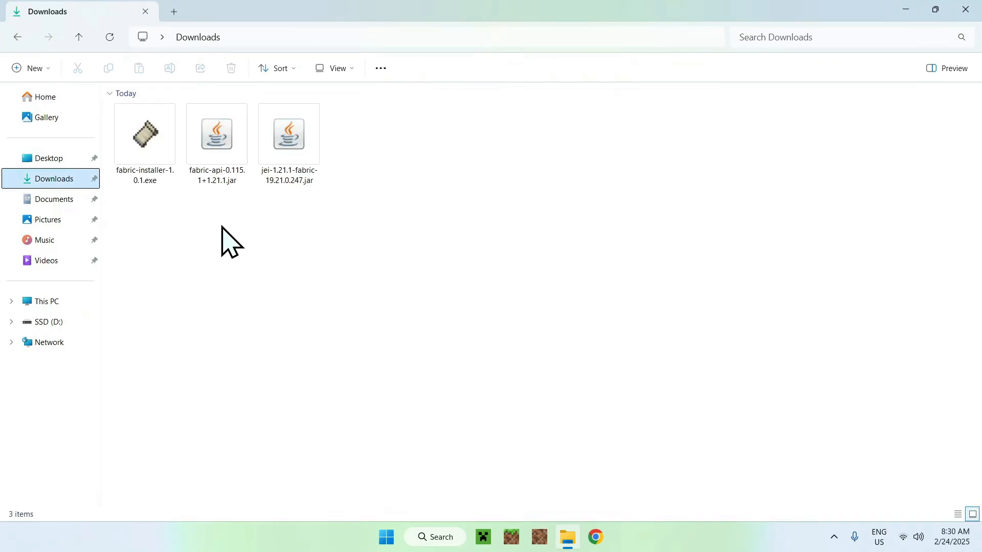
mouse_move(144, 235)
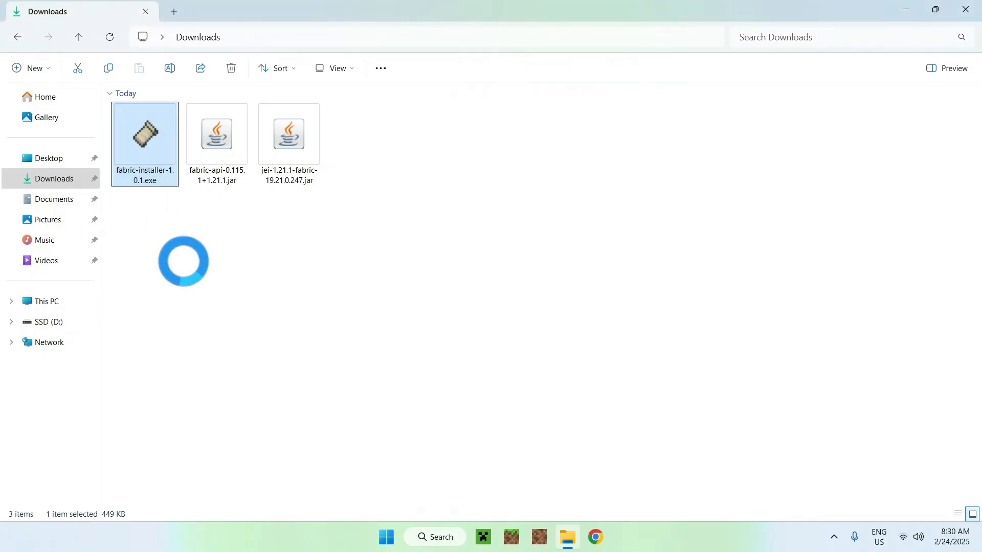
Step: Run fabric-installer-1.0.1.exe, install Fabric Loader for Minecraft 1.21.1, and dismiss the confirmation
double_click(145, 133)
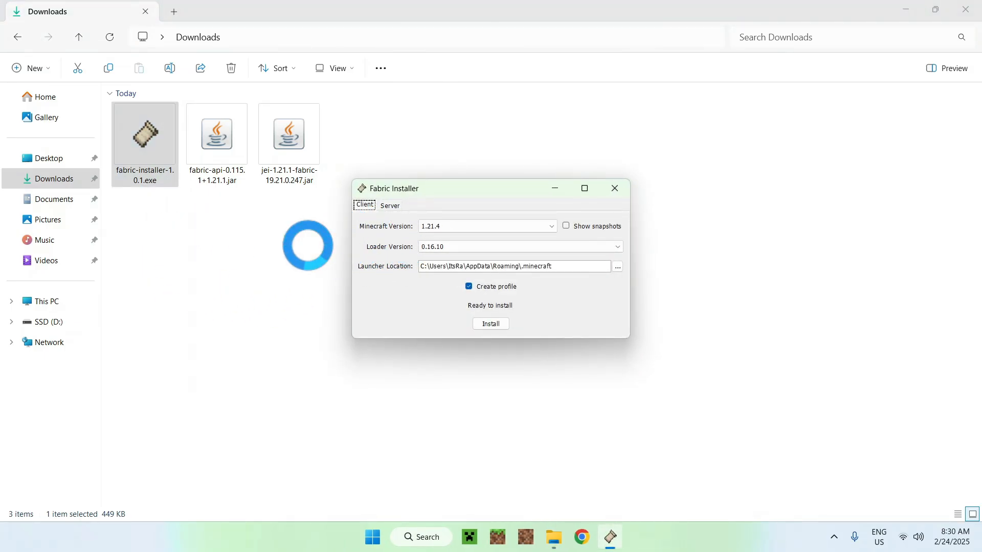
click(550, 226)
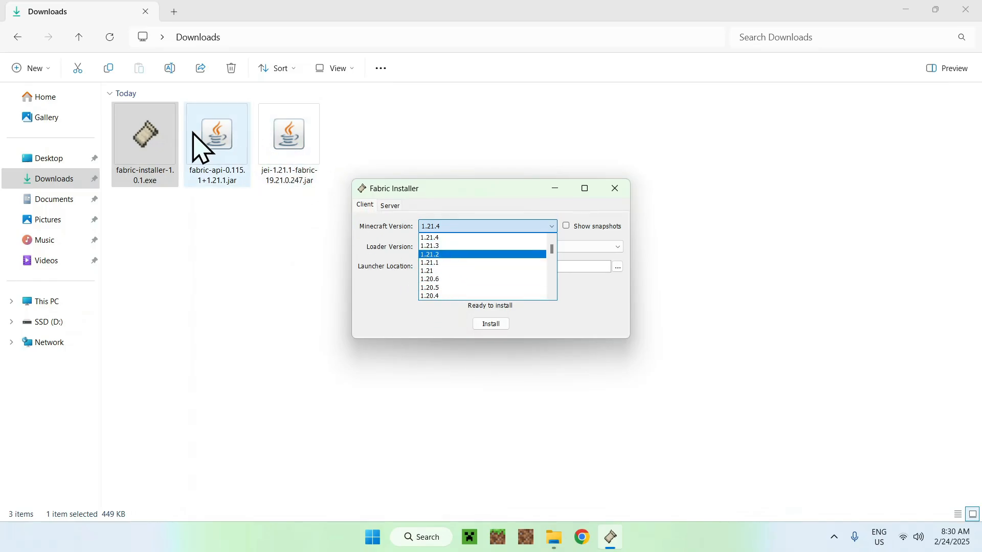
click(429, 262)
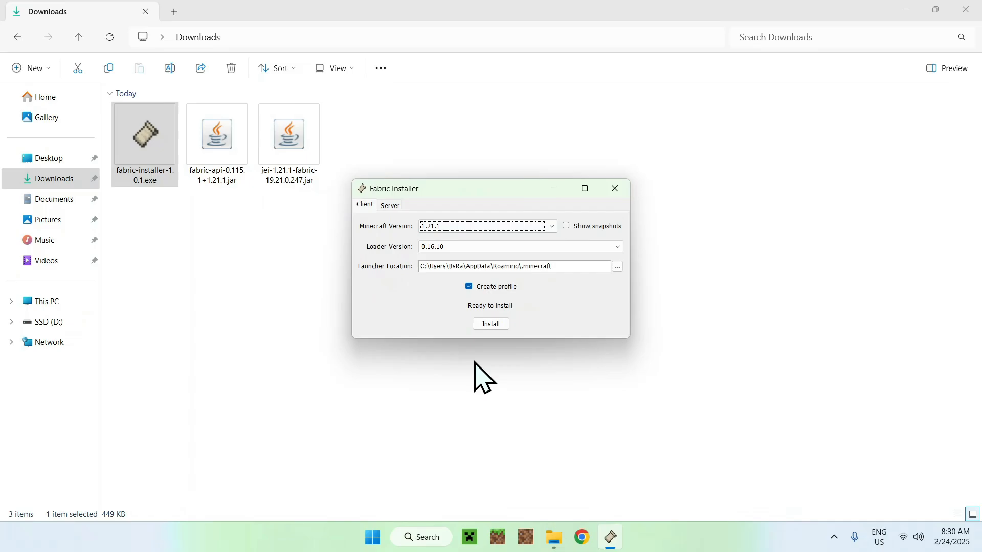
click(490, 324)
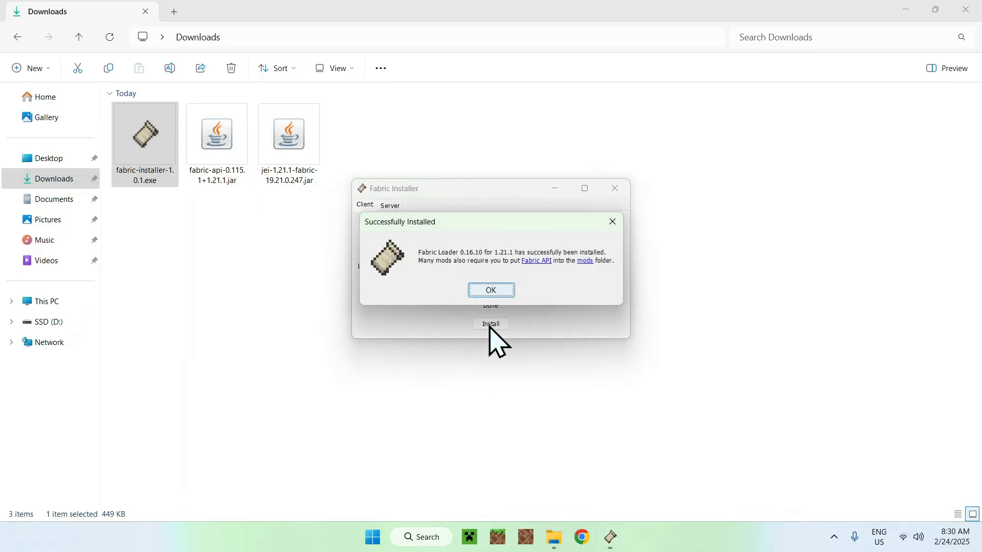
click(490, 290)
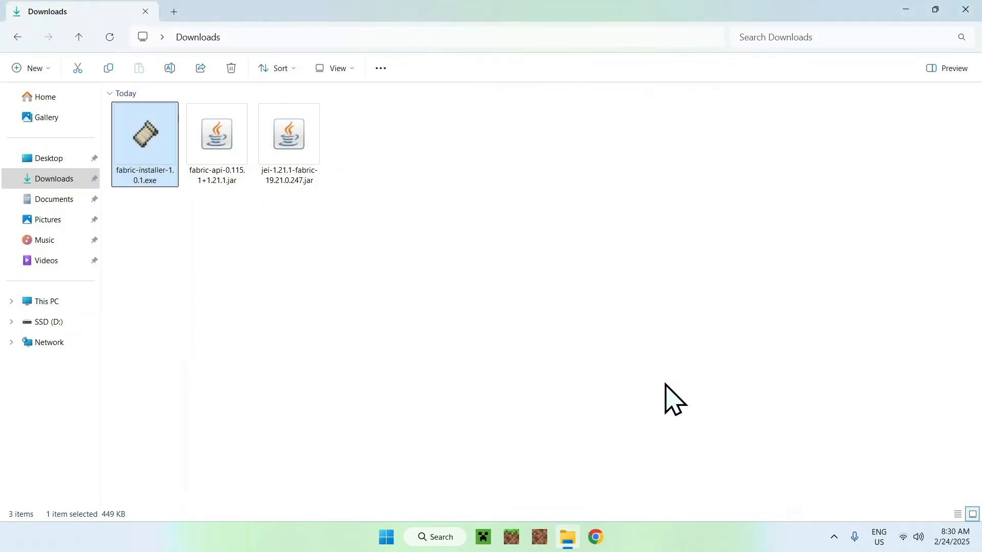
mouse_move(661, 373)
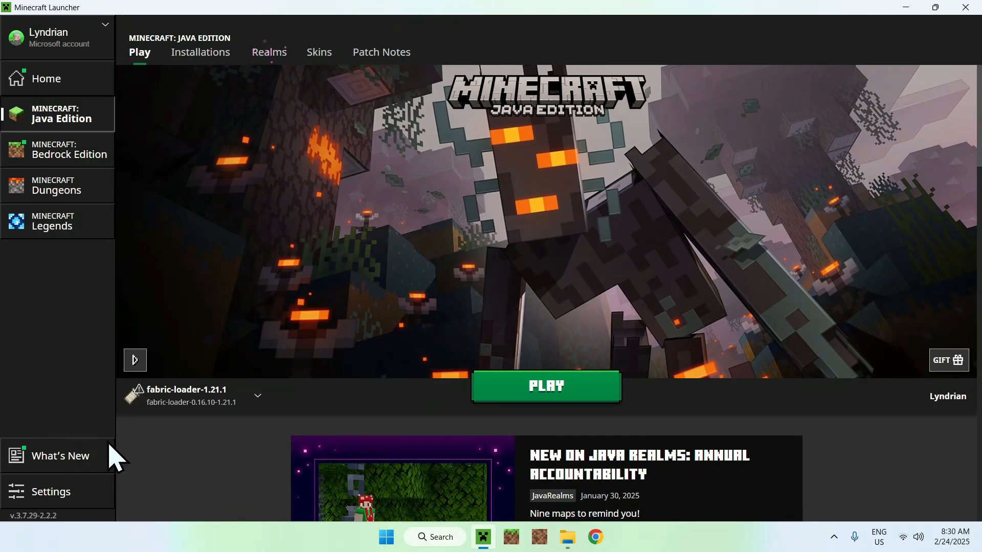
mouse_move(282, 199)
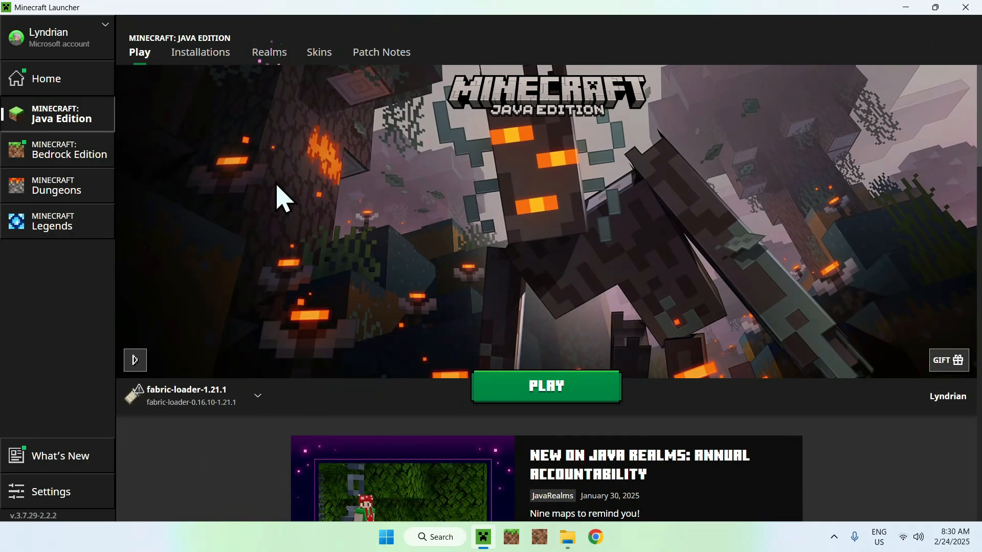
mouse_move(213, 94)
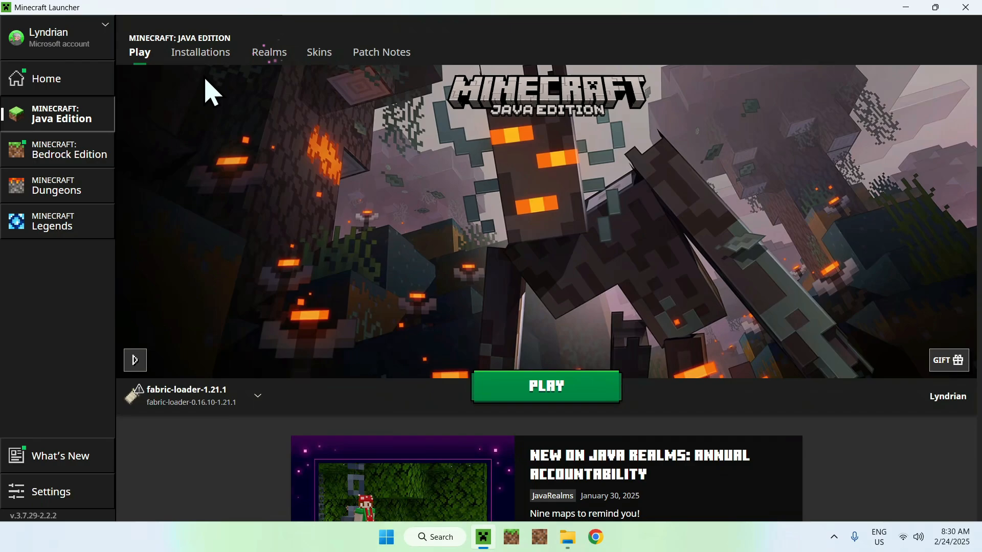
Step: Open the fabric-loader-1.21.1 game folder from the launcher's Installations tab
click(200, 52)
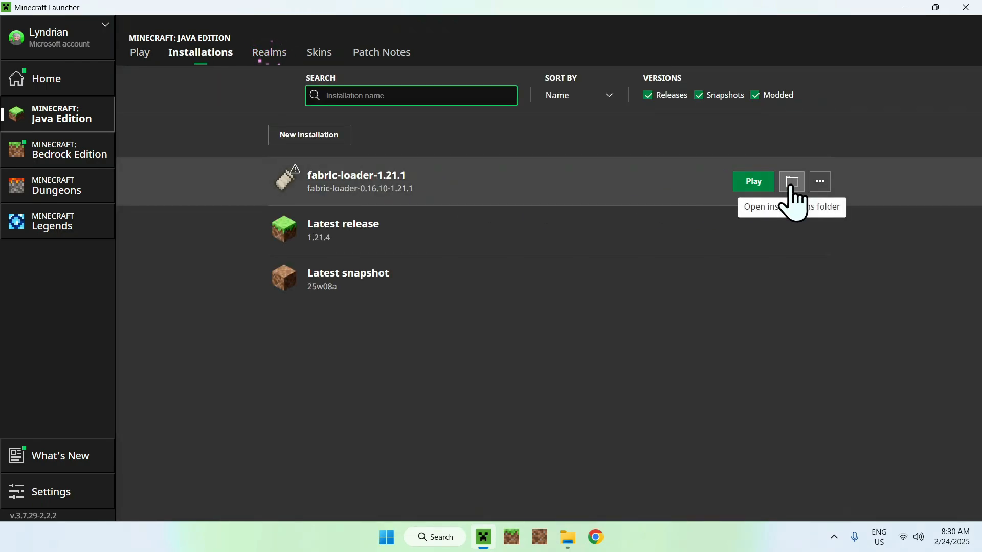
click(790, 182)
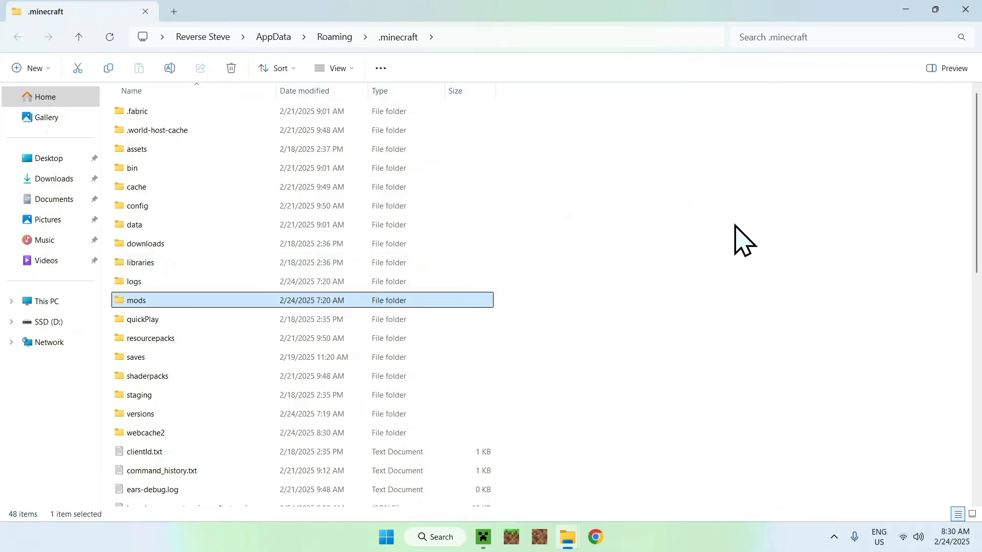
Step: Paste the fabric-api-0.115.1+1.21.1 and jei-1.21.1-fabric-19.21.0.247 jars into the mods folder
double_click(136, 300)
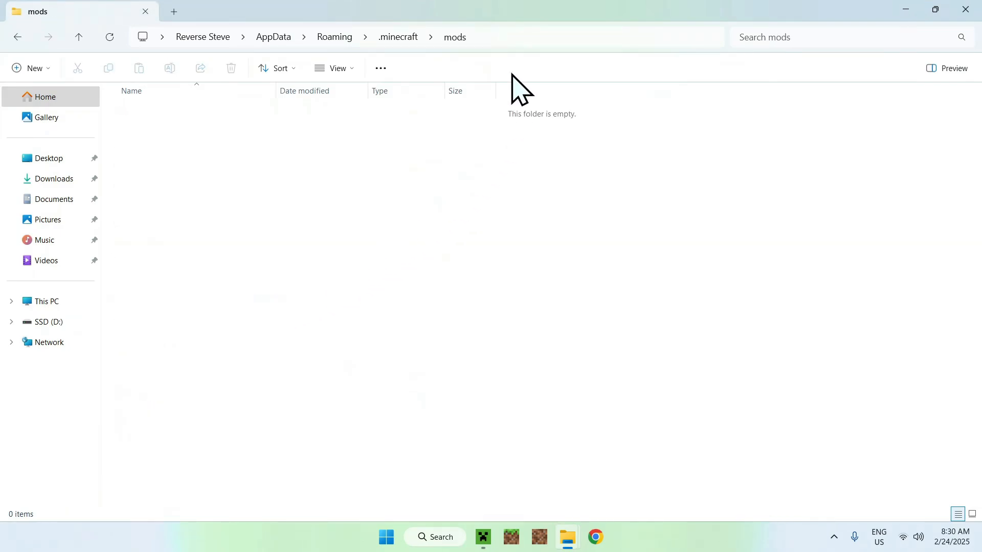
mouse_move(379, 283)
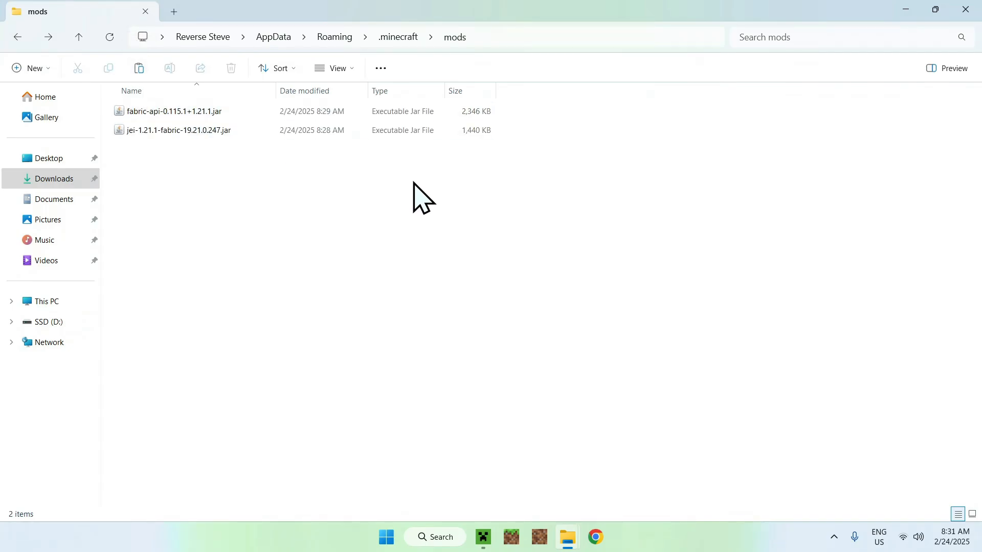
click(174, 111)
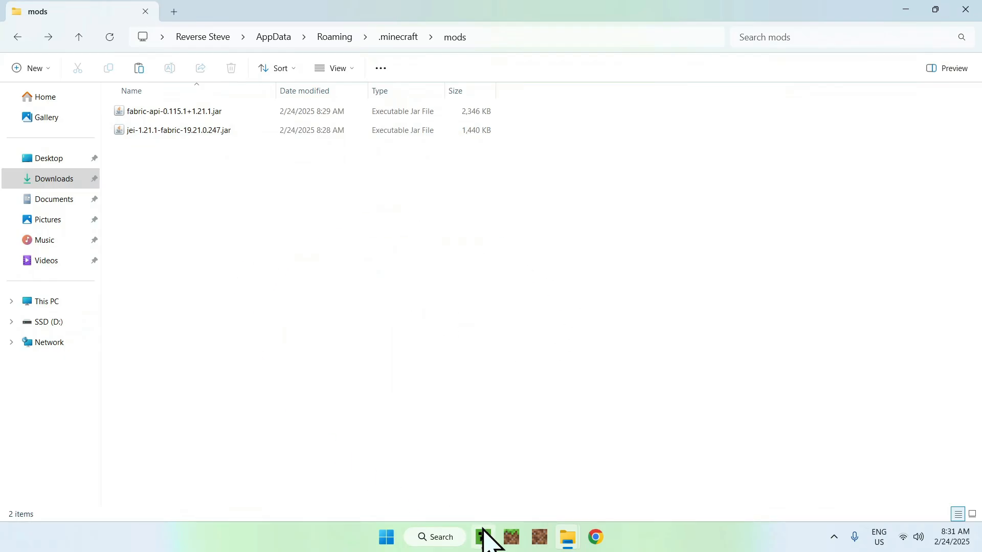
Step: Launch the fabric-loader-1.21.1 profile from Minecraft Launcher to reach the Fabric (Modded) title screen
click(482, 537)
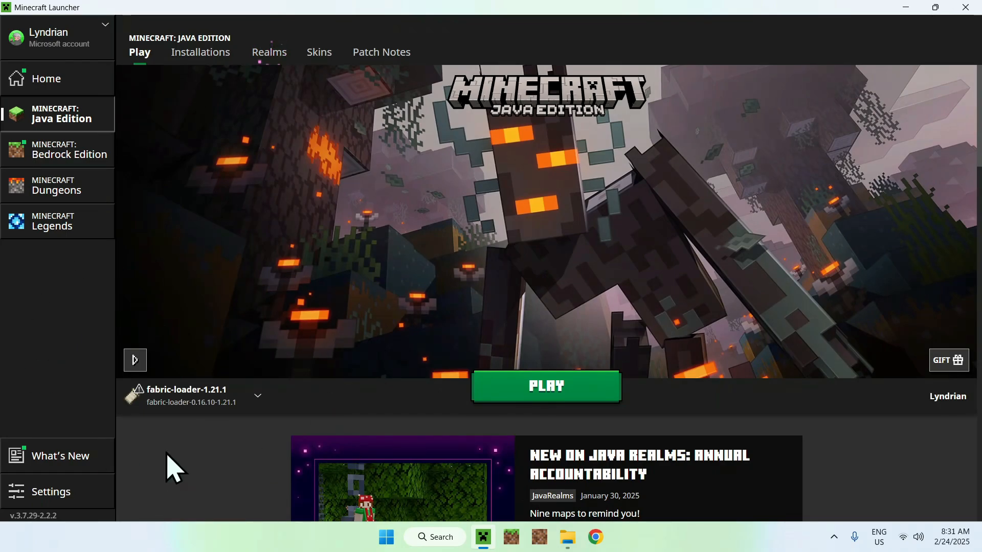
click(545, 386)
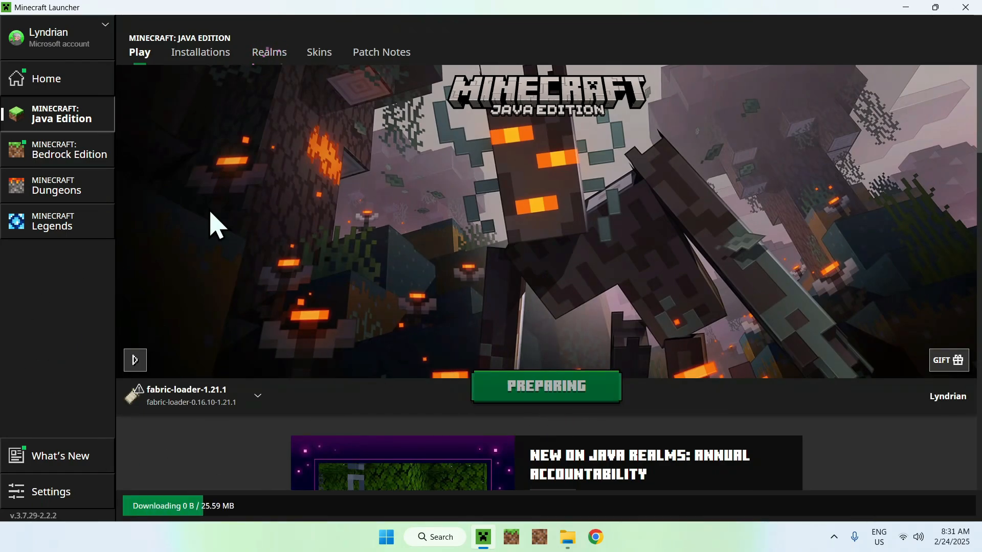
click(544, 385)
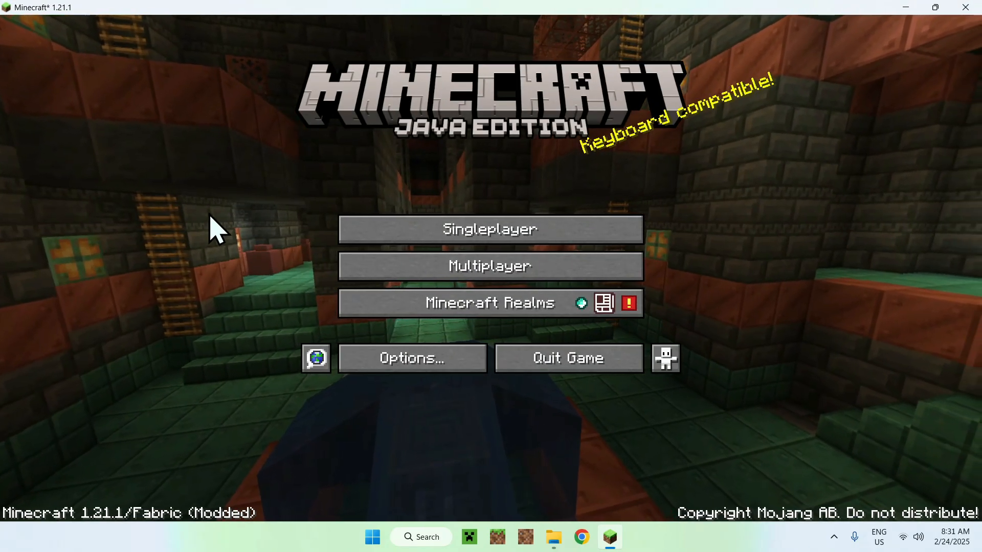
mouse_move(490, 229)
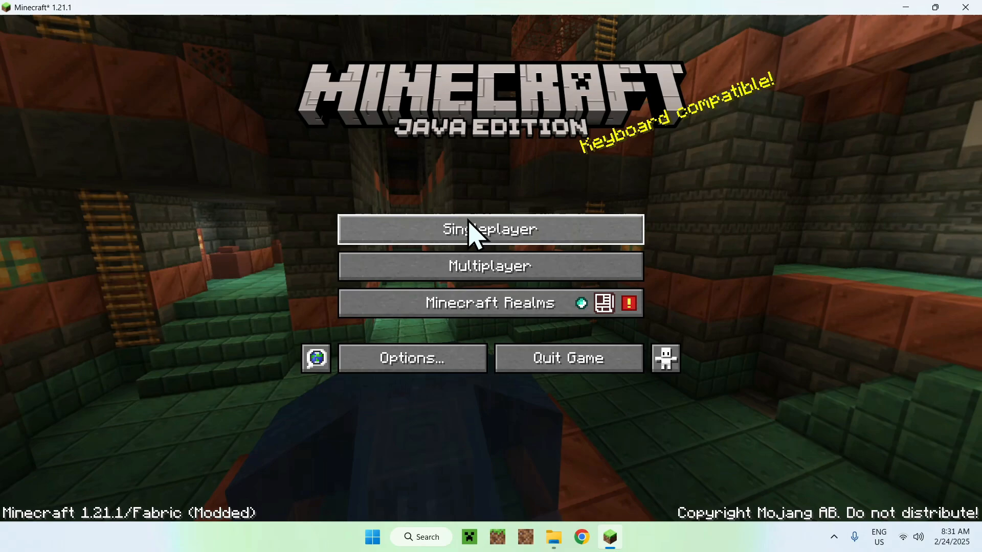
Step: Create a Creative singleplayer world named New World and load into it
click(489, 229)
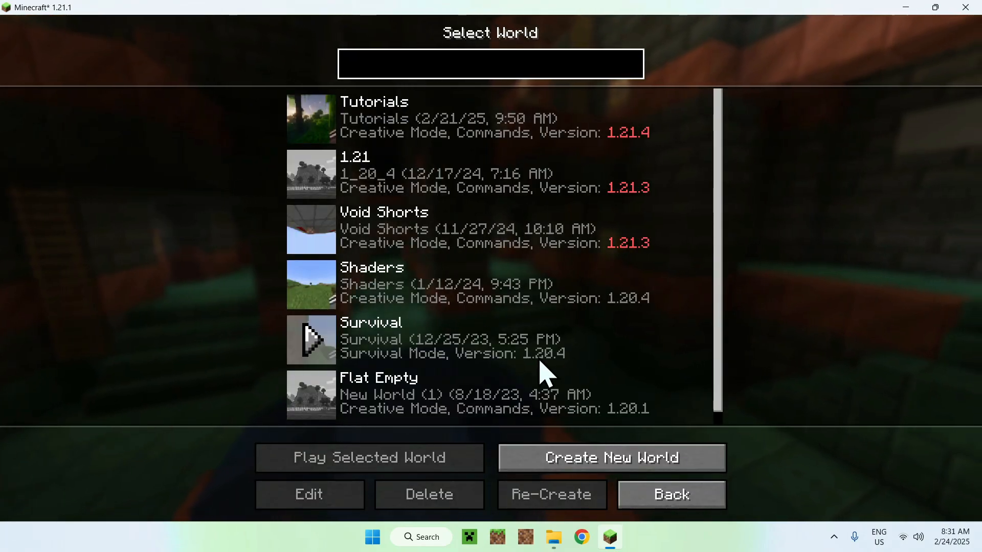
click(610, 457)
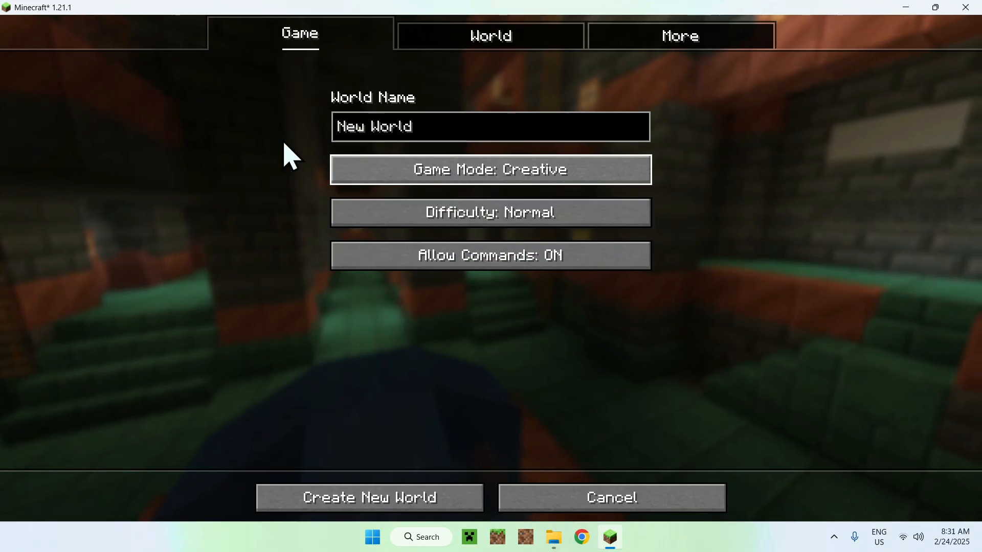
click(368, 496)
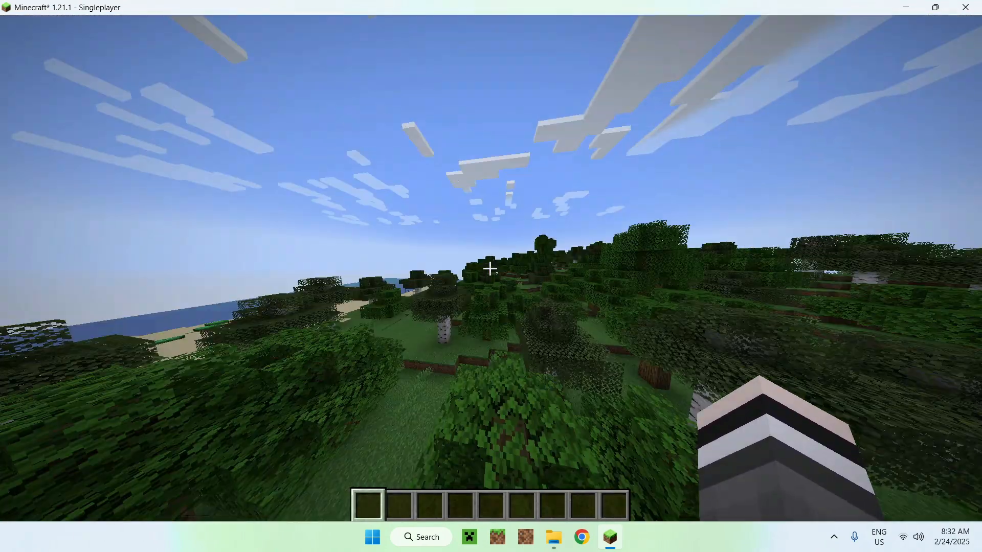
mouse_move(491, 269)
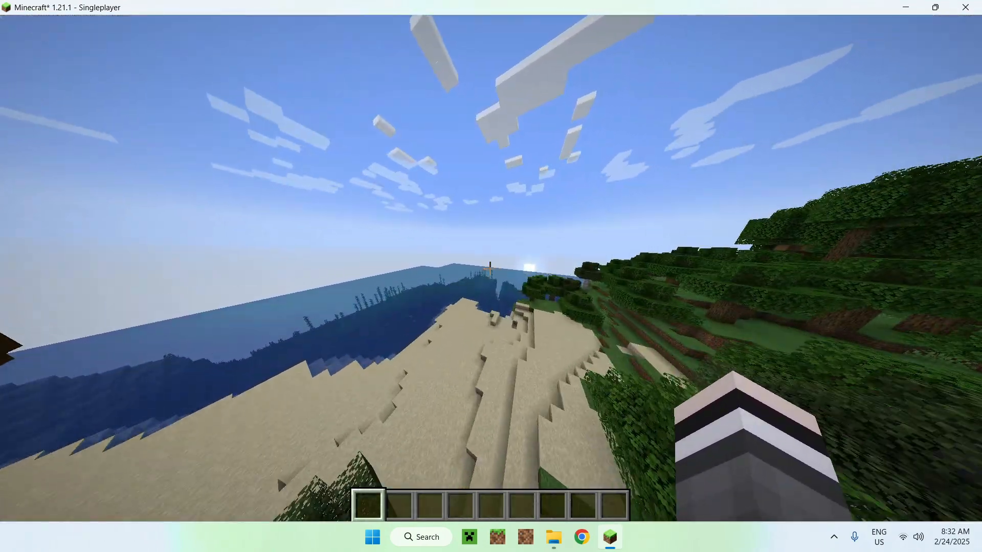
Step: Open the inventory and view the Jungle Wood crafting recipe in JEI's item list
key(e)
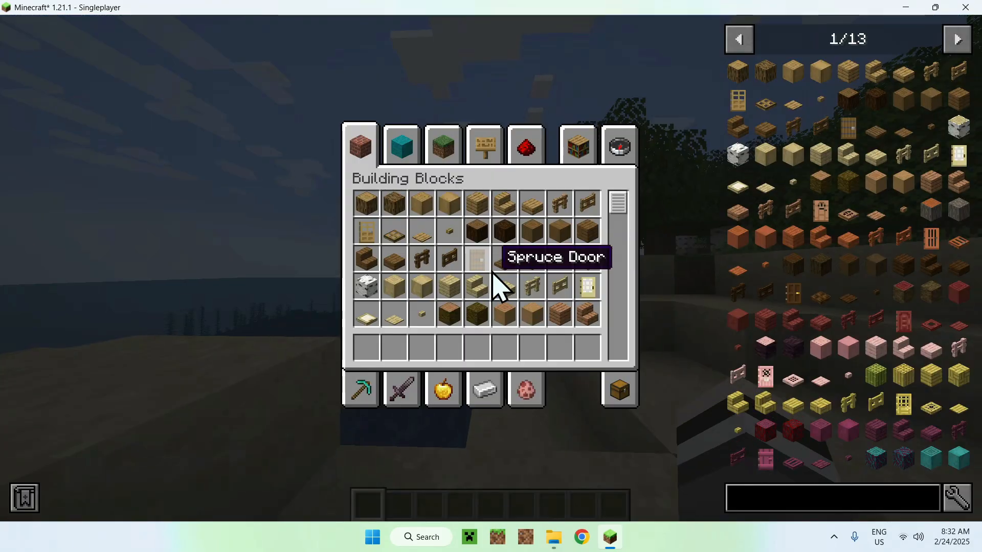
click(847, 181)
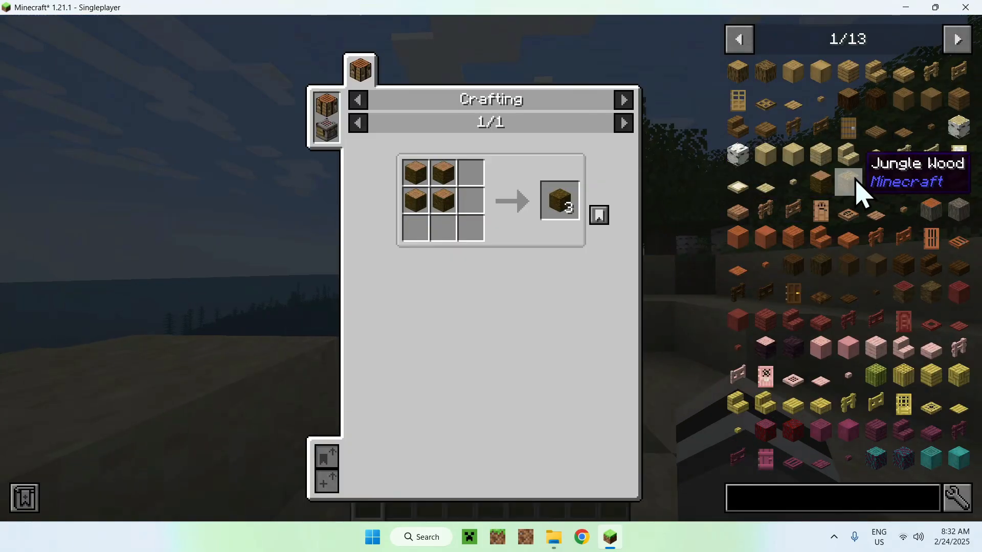
mouse_move(826, 351)
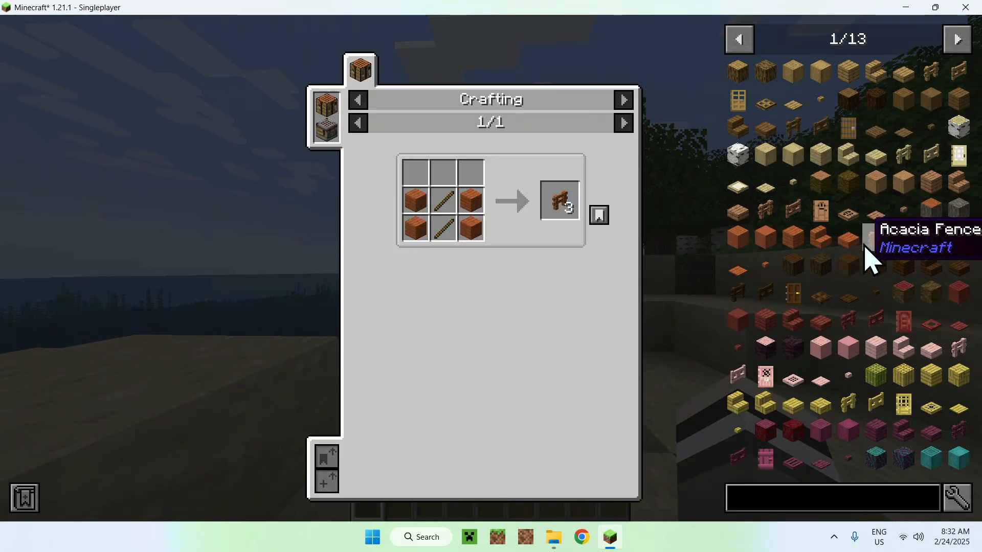
mouse_move(826, 363)
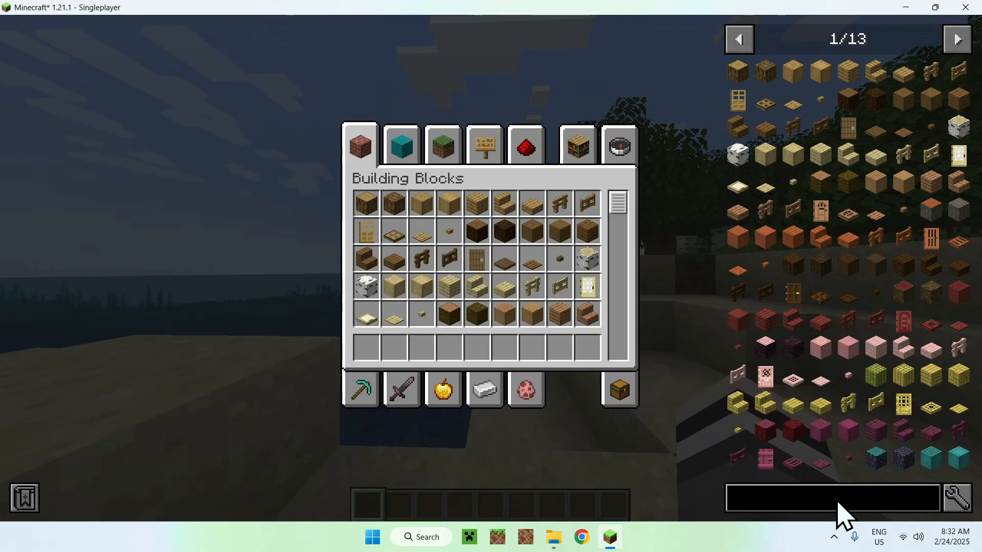
Step: Search JEI for 'diam' to see the Diamond Block recipe, page through items, and exit
text(diam)
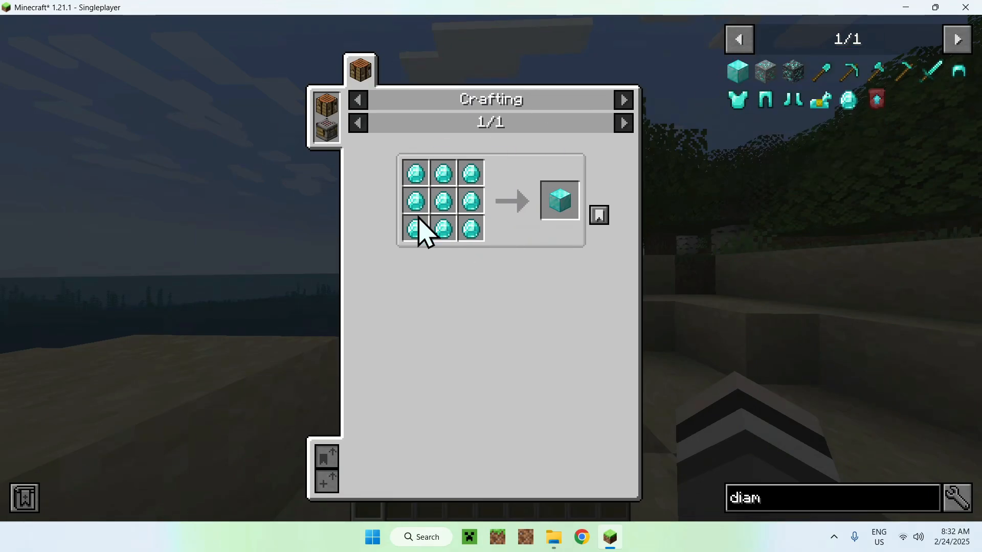
mouse_move(410, 156)
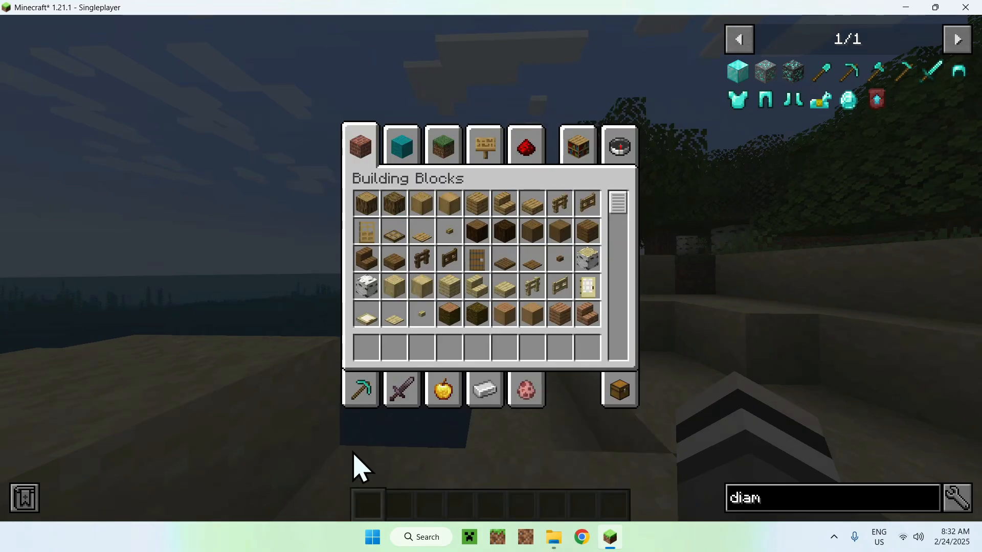
mouse_move(764, 70)
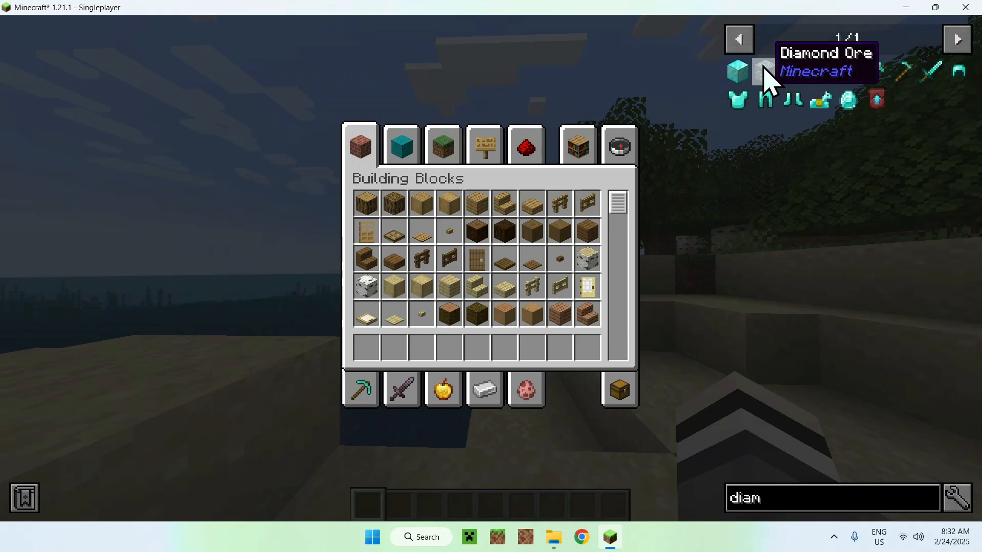
key(escape)
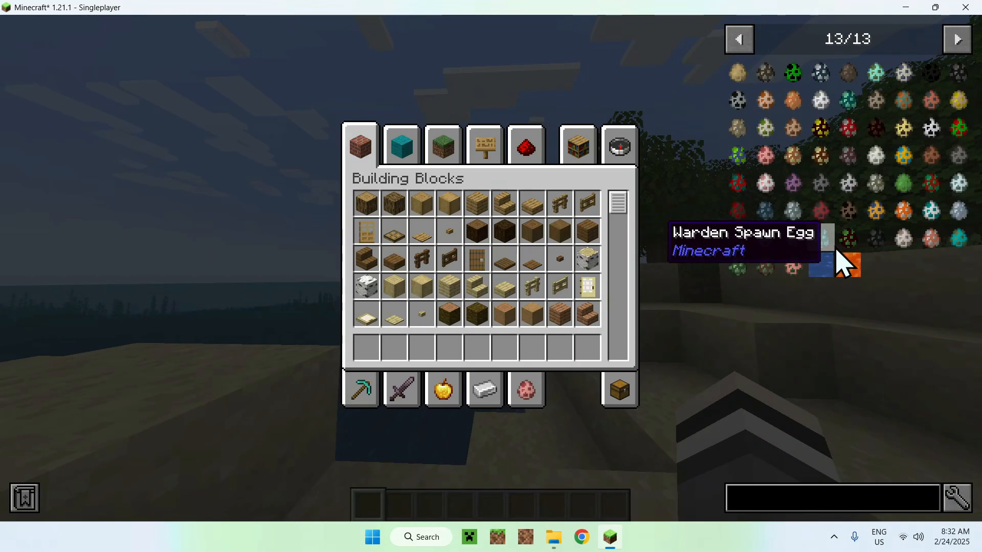
click(738, 39)
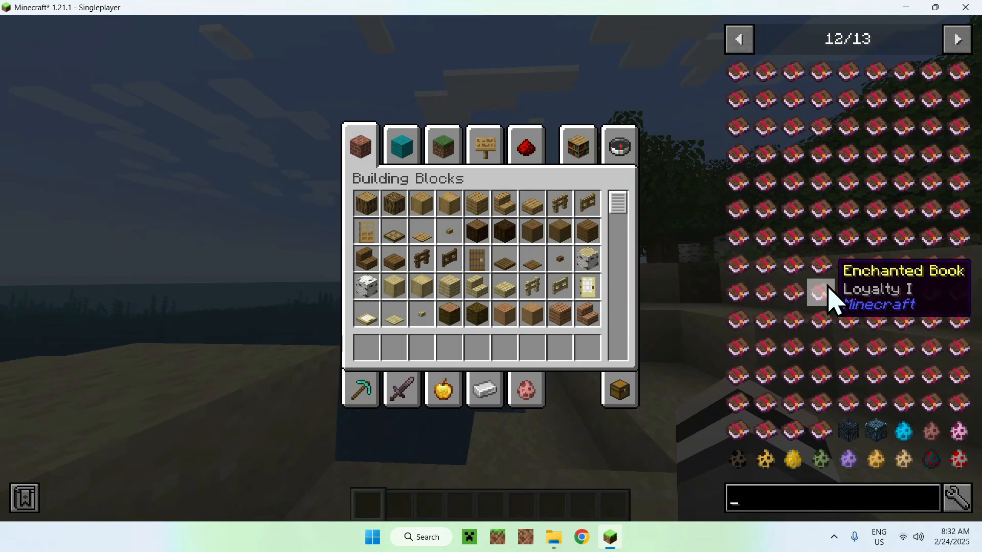
click(738, 38)
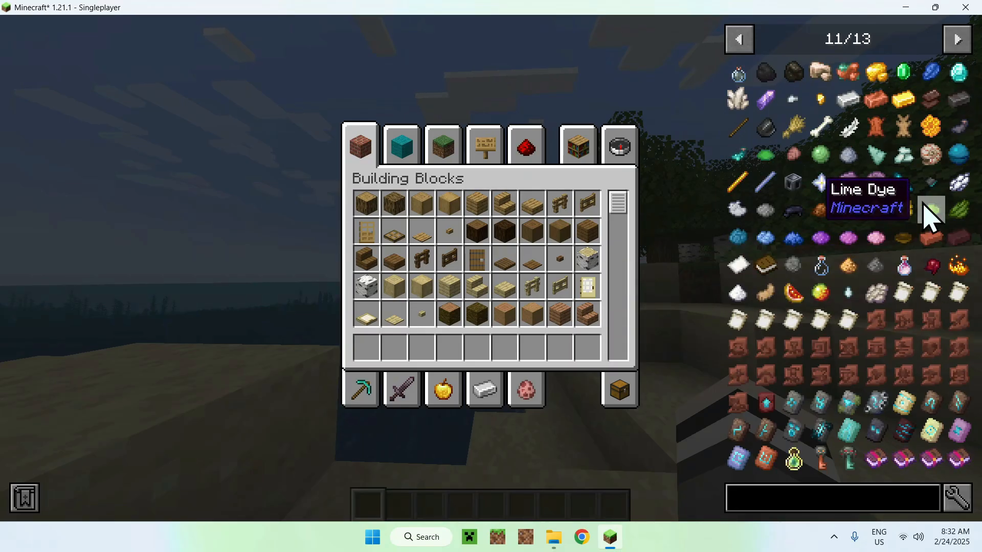
key(Escape)
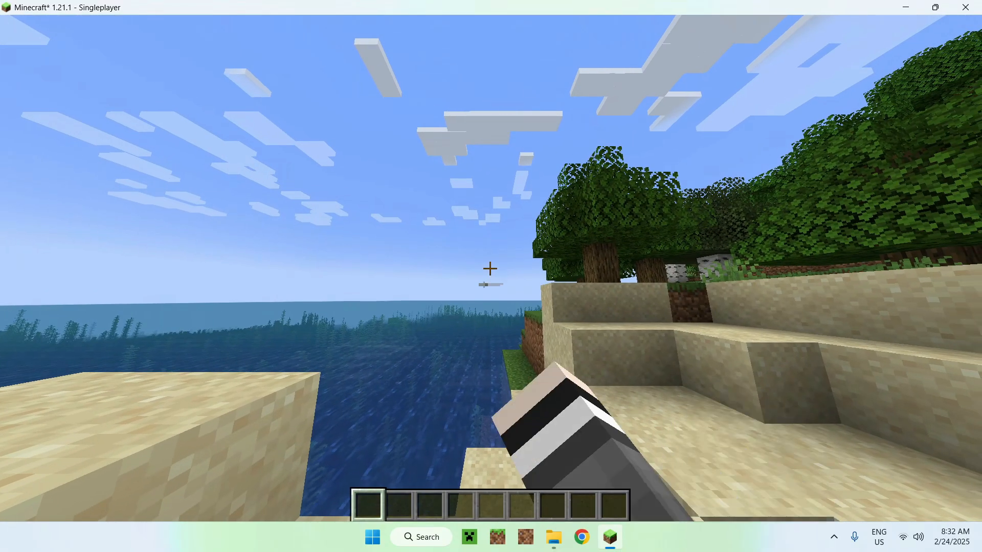
mouse_move(491, 269)
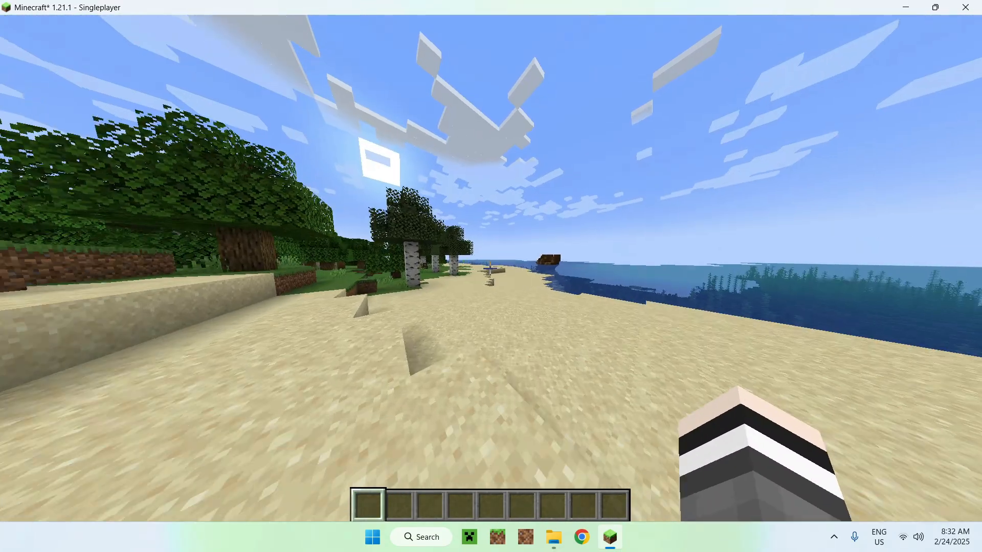